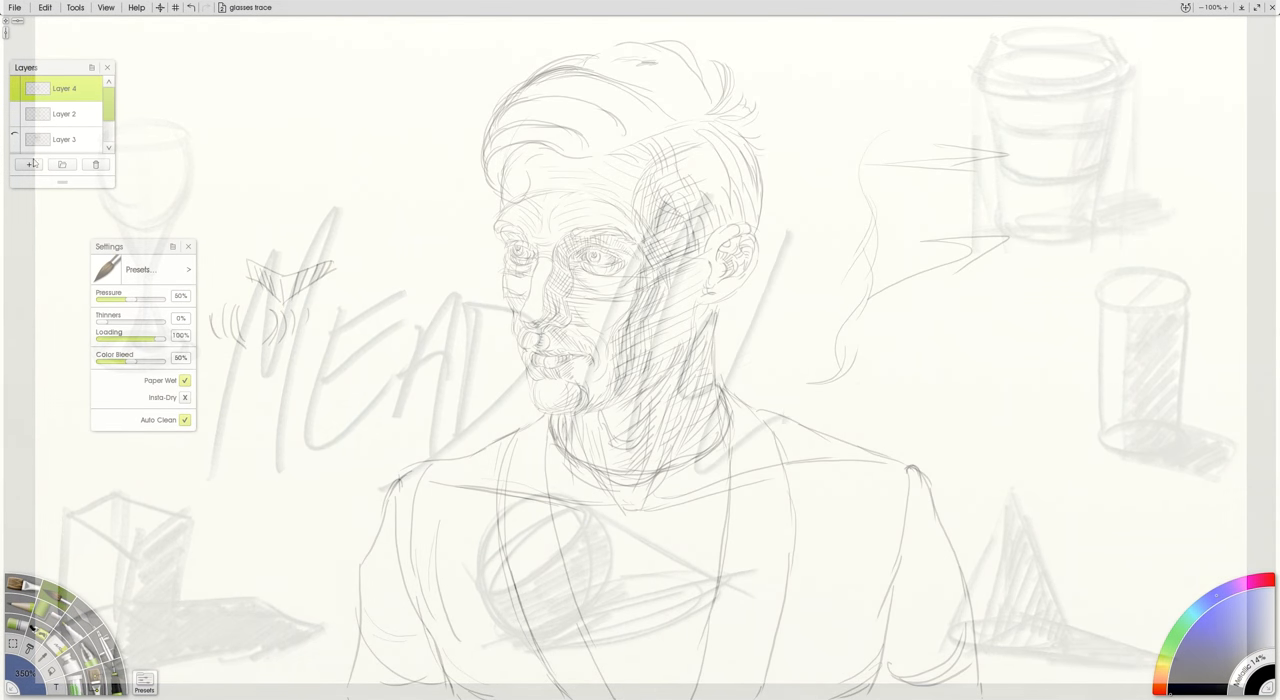
# Step: Hide the practice-sketch layer and select the layer to paint on
pyautogui.click(28, 164)
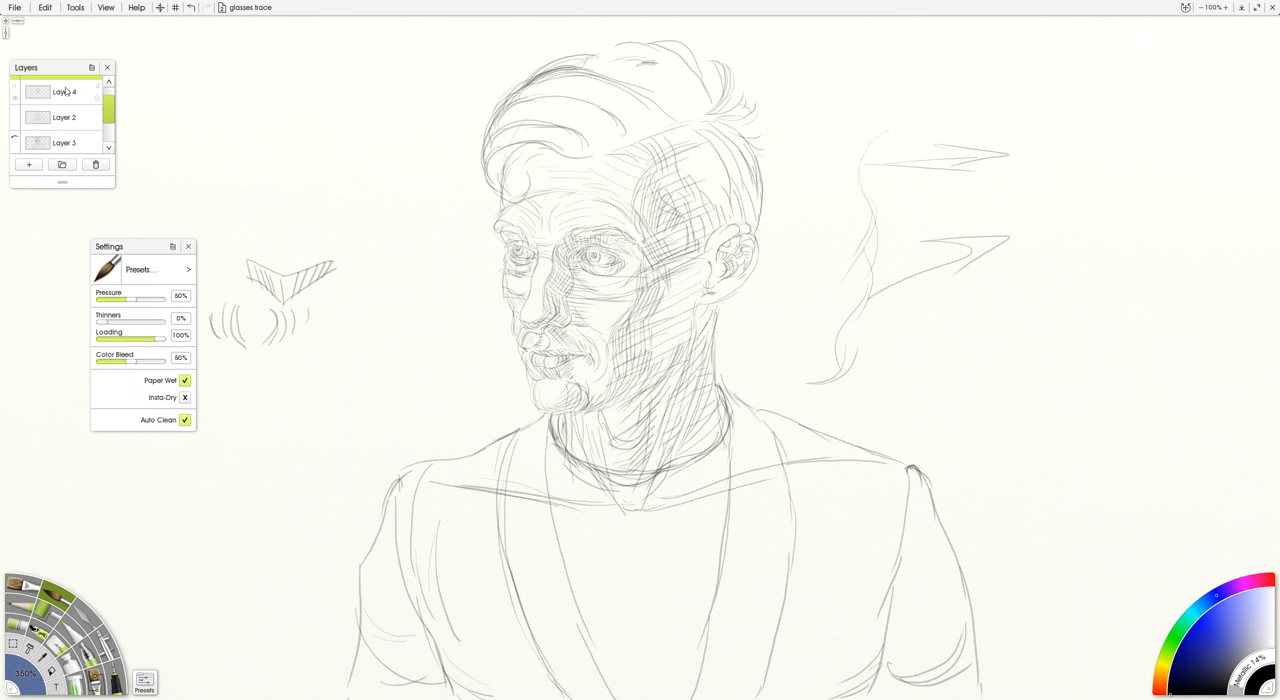
pyautogui.click(28, 164)
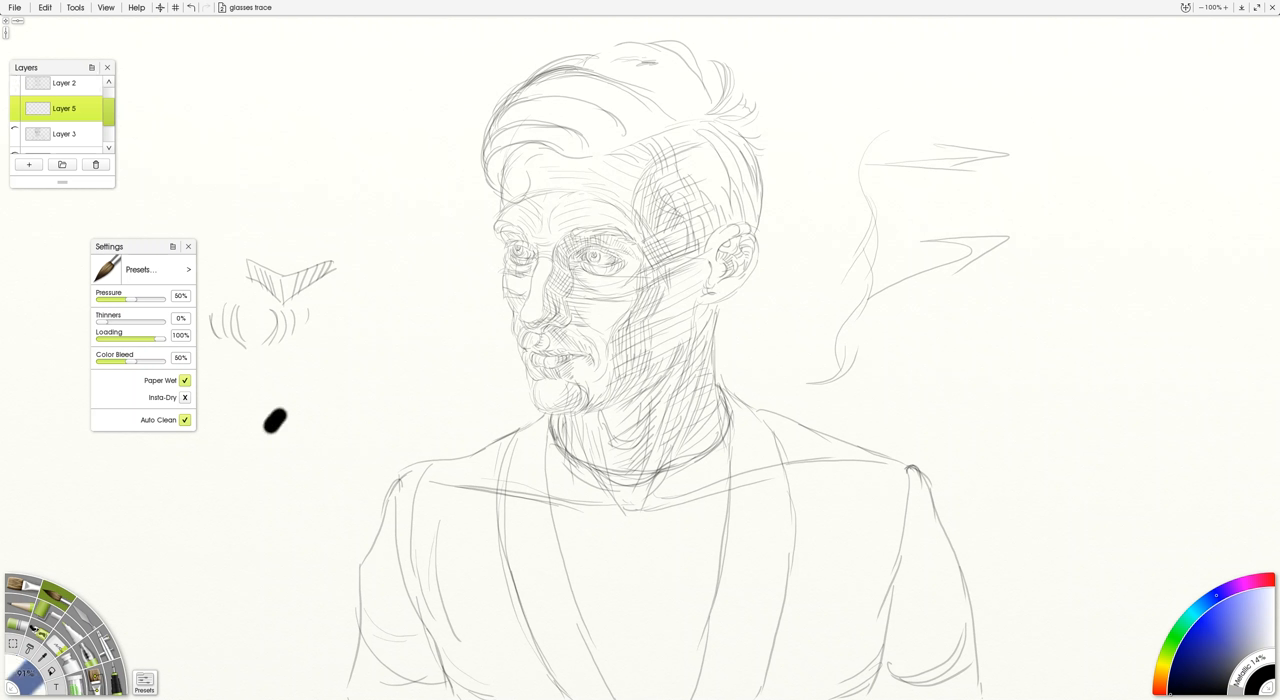
# Step: Paint black test strokes left of the portrait, then lower brush pressure and paint loading for grey strokes
pyautogui.moveTo(276, 420); pyautogui.dragTo(264, 480)
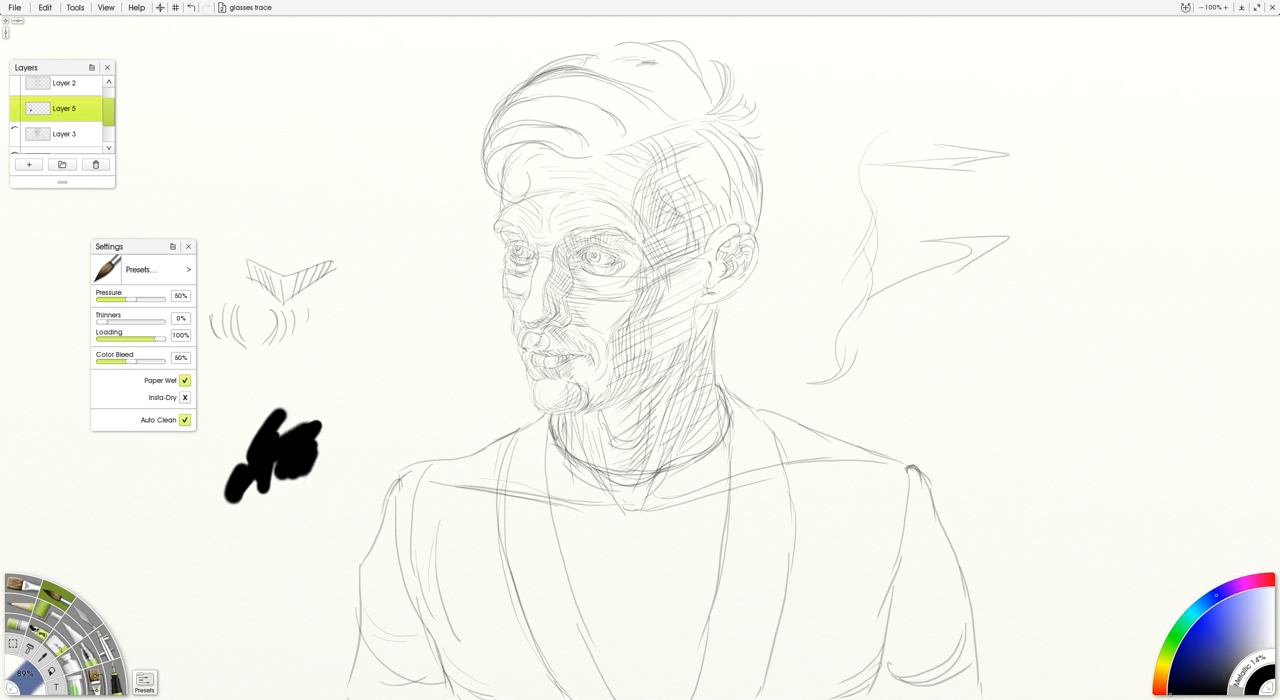
pyautogui.moveTo(104, 326); pyautogui.dragTo(156, 326)
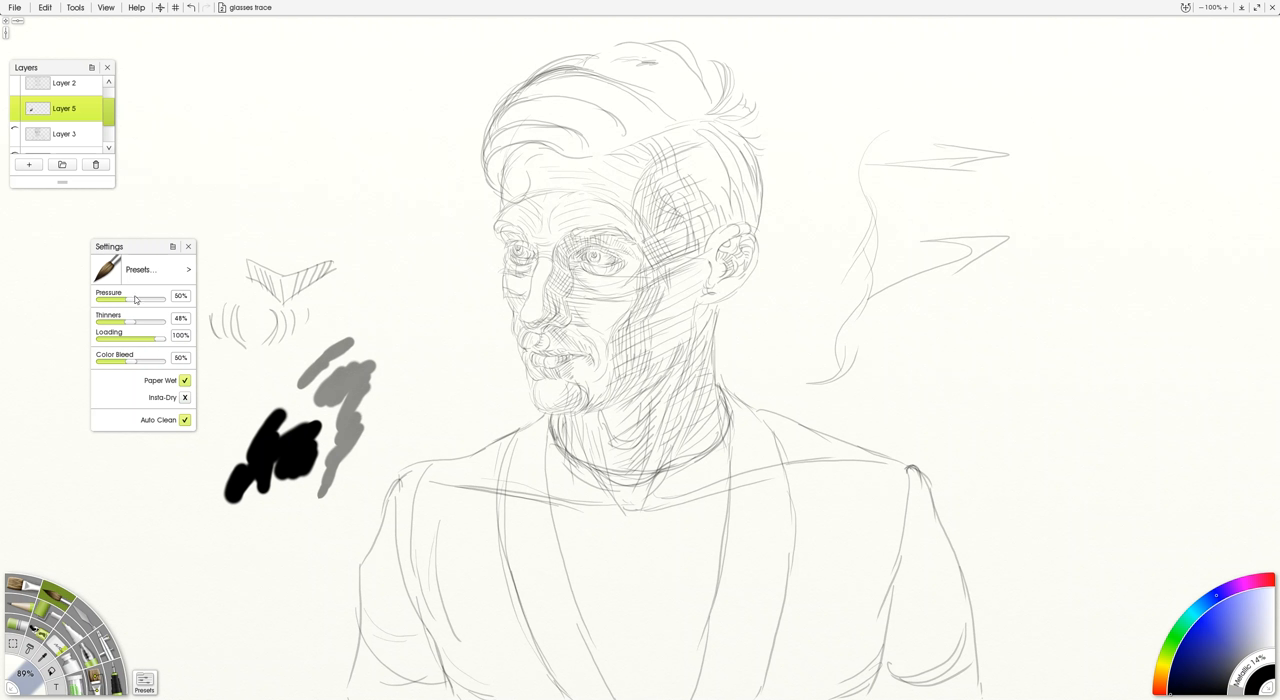
pyautogui.moveTo(136, 300); pyautogui.dragTo(120, 300)
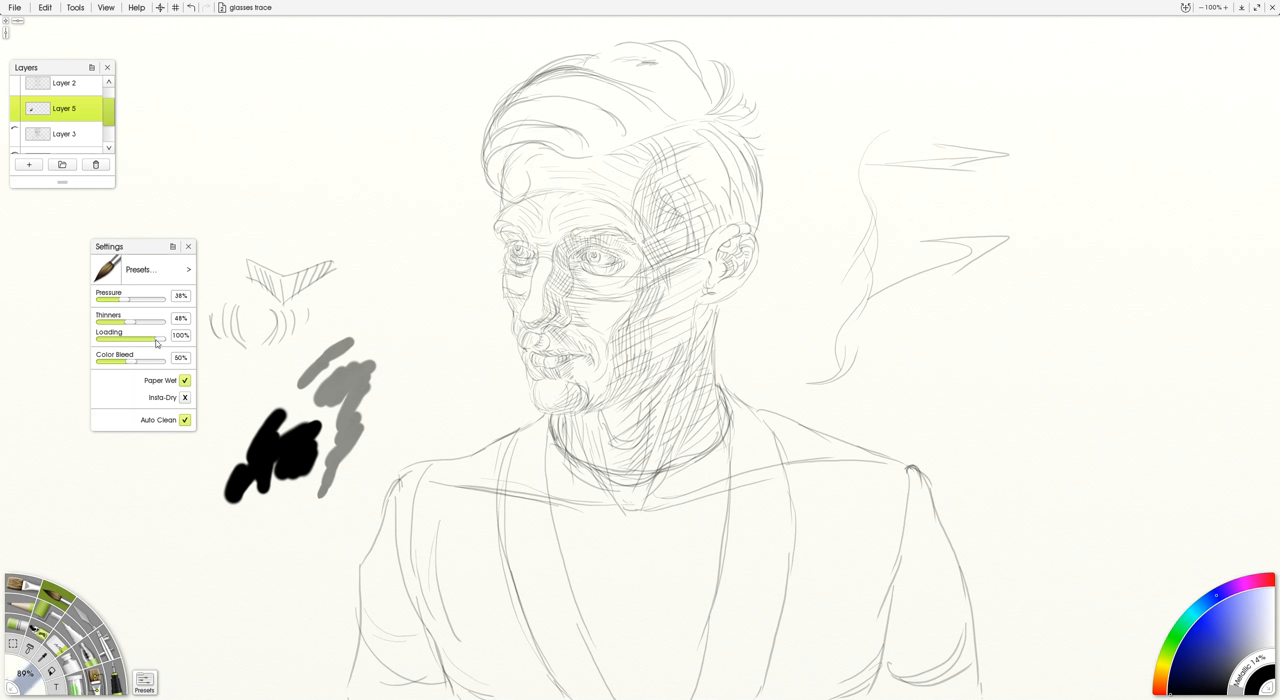
pyautogui.moveTo(156, 336); pyautogui.dragTo(130, 336)
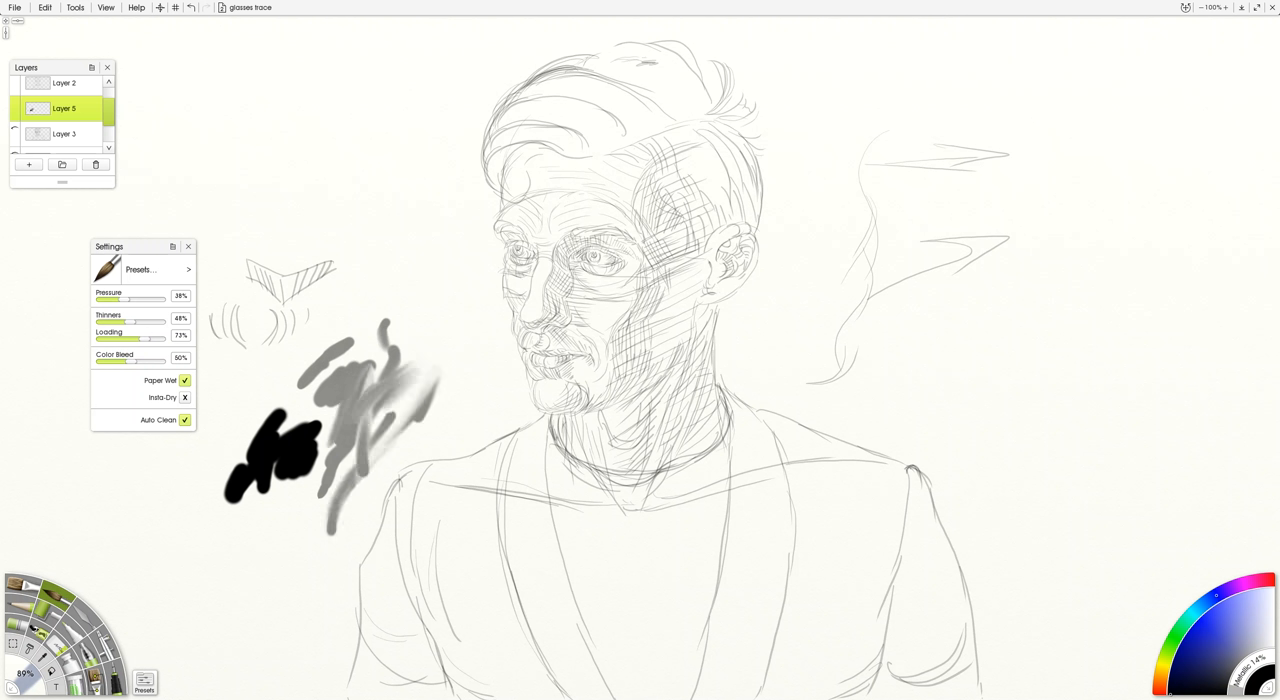
# Step: Clear the test strokes from the painting layer and briefly show, then hide, the reference photo
pyautogui.rightClick(64, 108)
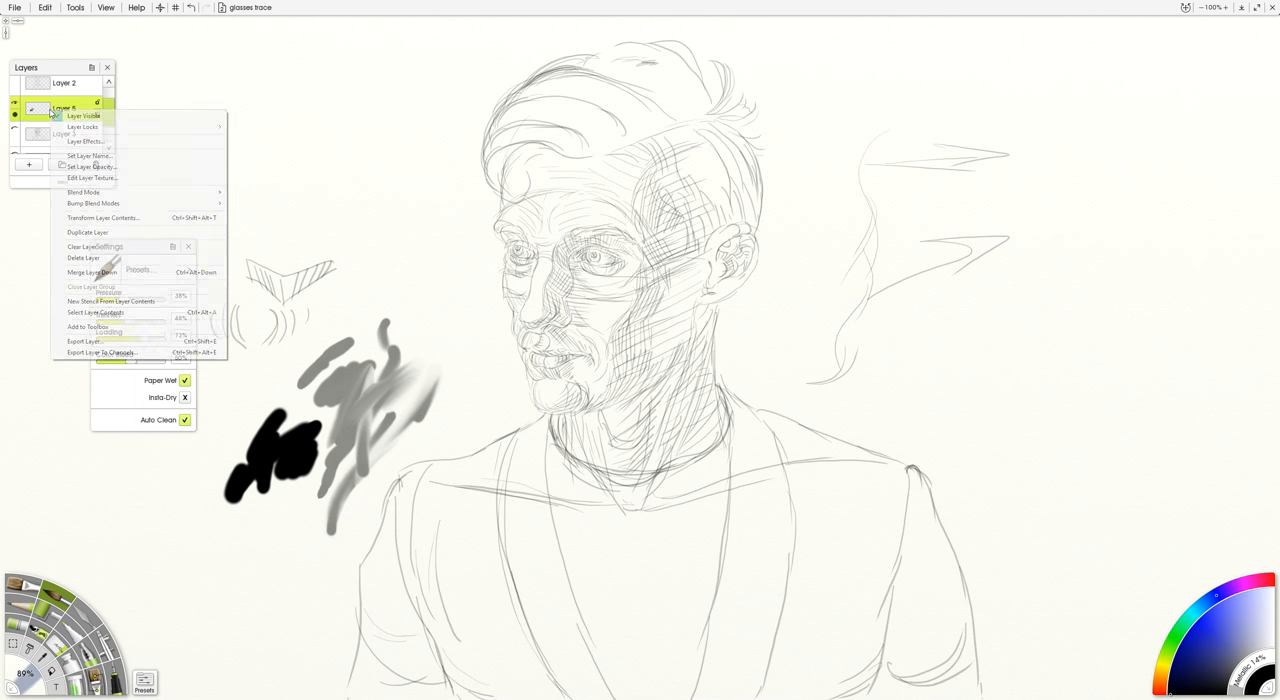
pyautogui.click(84, 246)
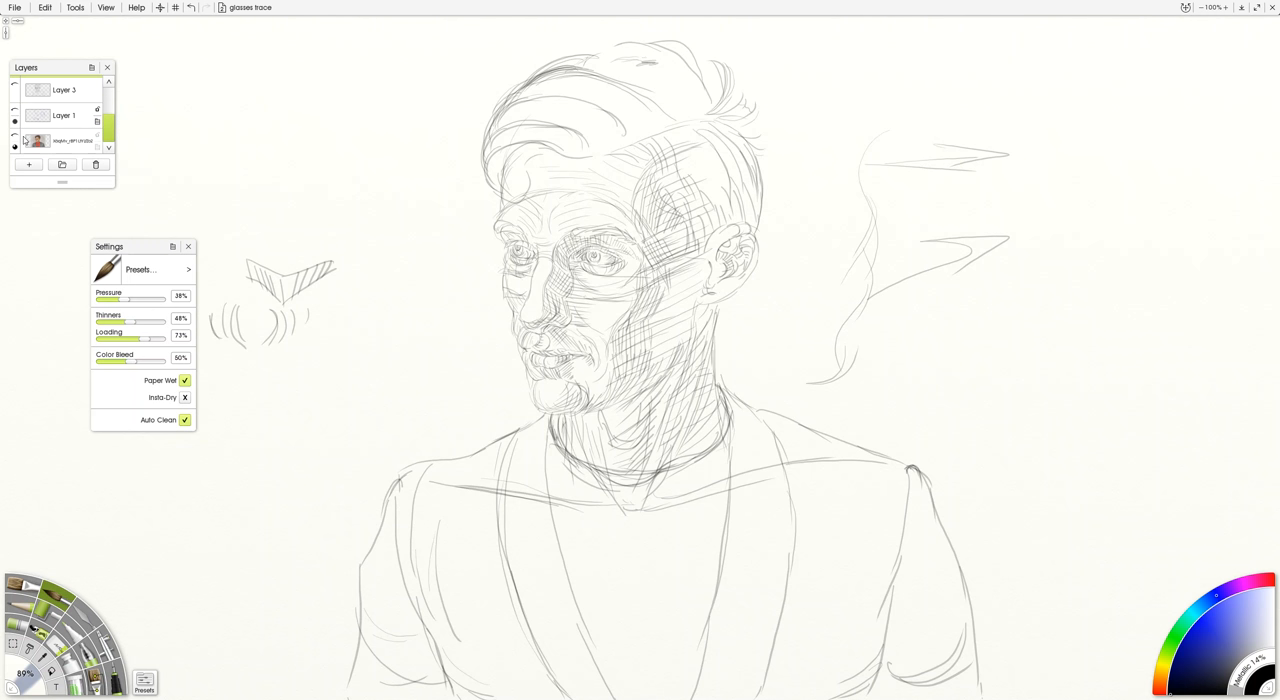
pyautogui.click(14, 148)
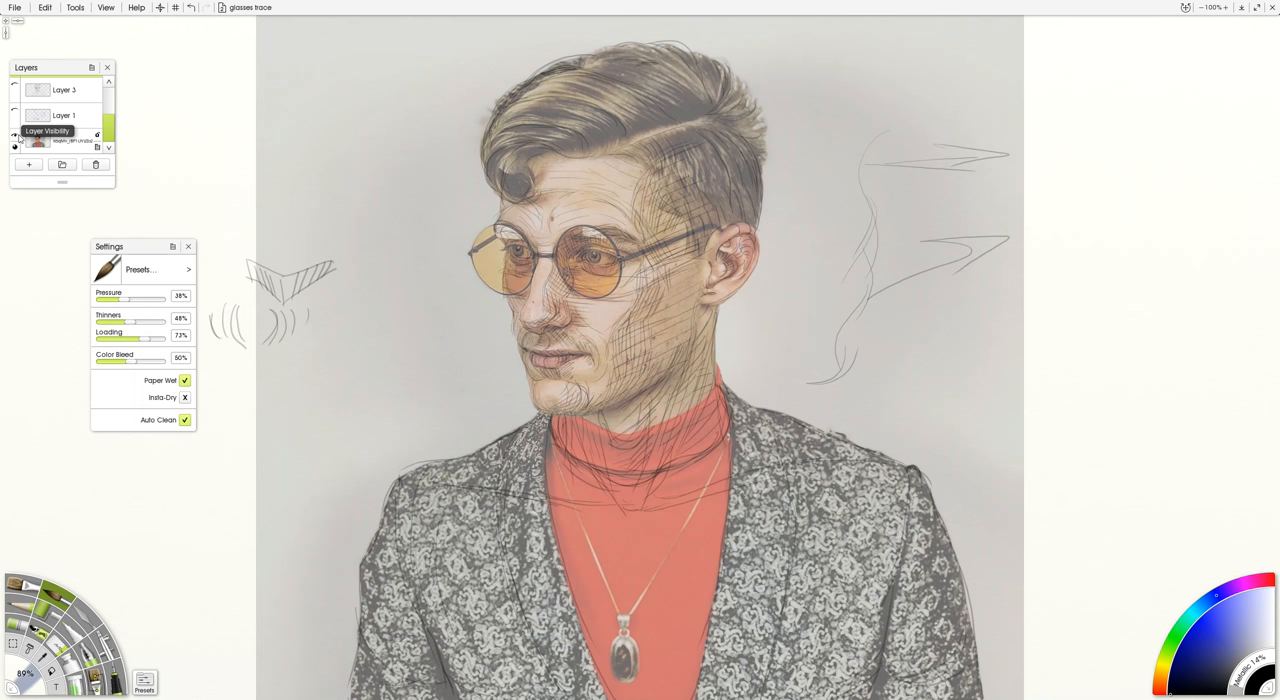
pyautogui.click(16, 146)
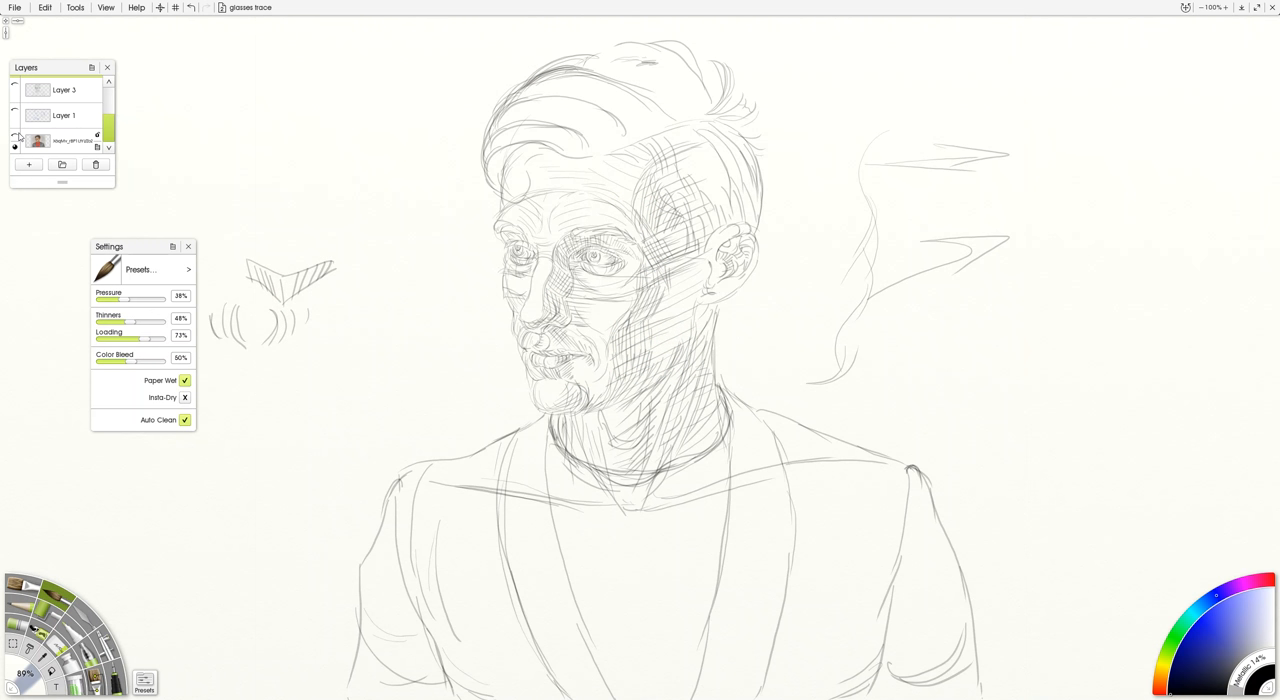
pyautogui.moveTo(16, 144)
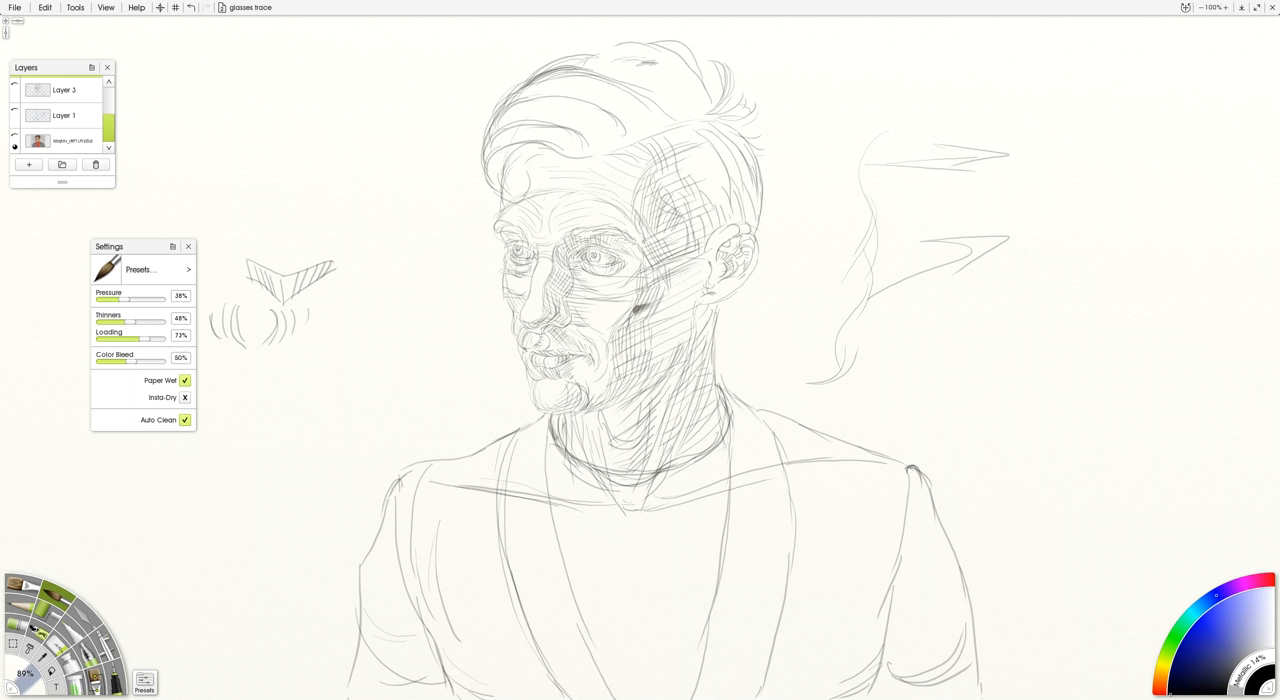
# Step: Paint grey watercolour shadow strokes from the shaded cheek down along the jaw
pyautogui.moveTo(620, 310); pyautogui.dragTo(660, 330)
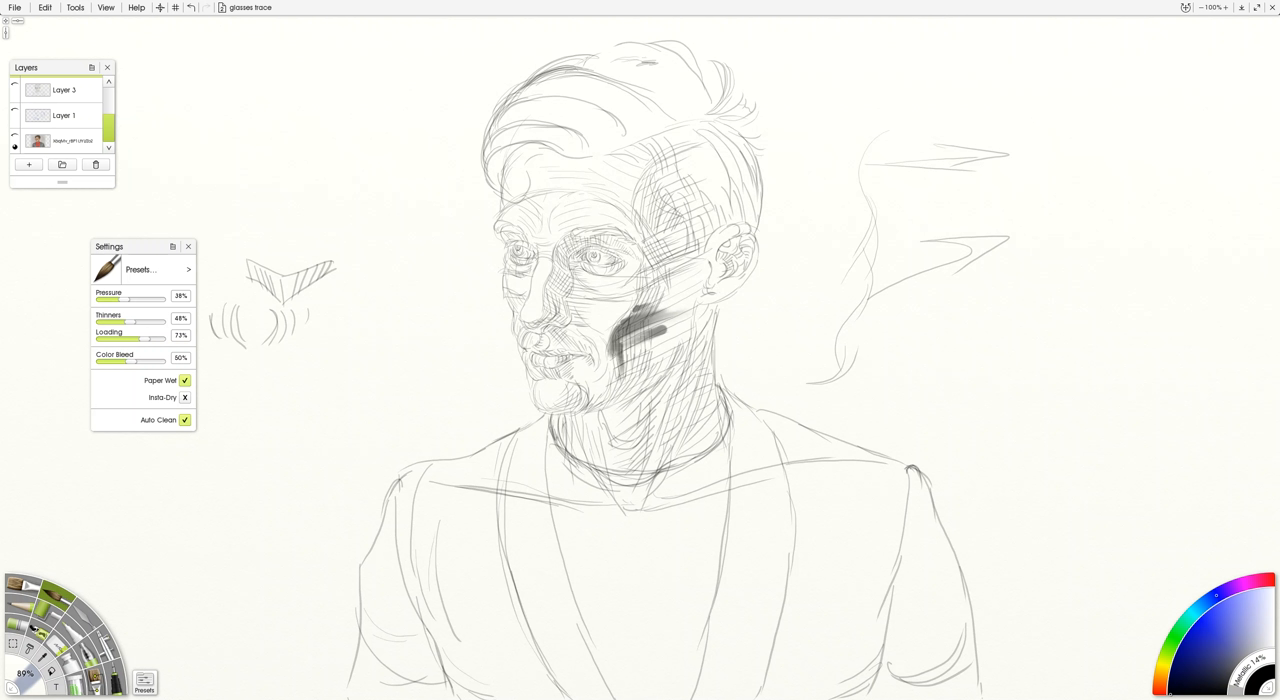
pyautogui.moveTo(616, 356); pyautogui.dragTo(610, 400)
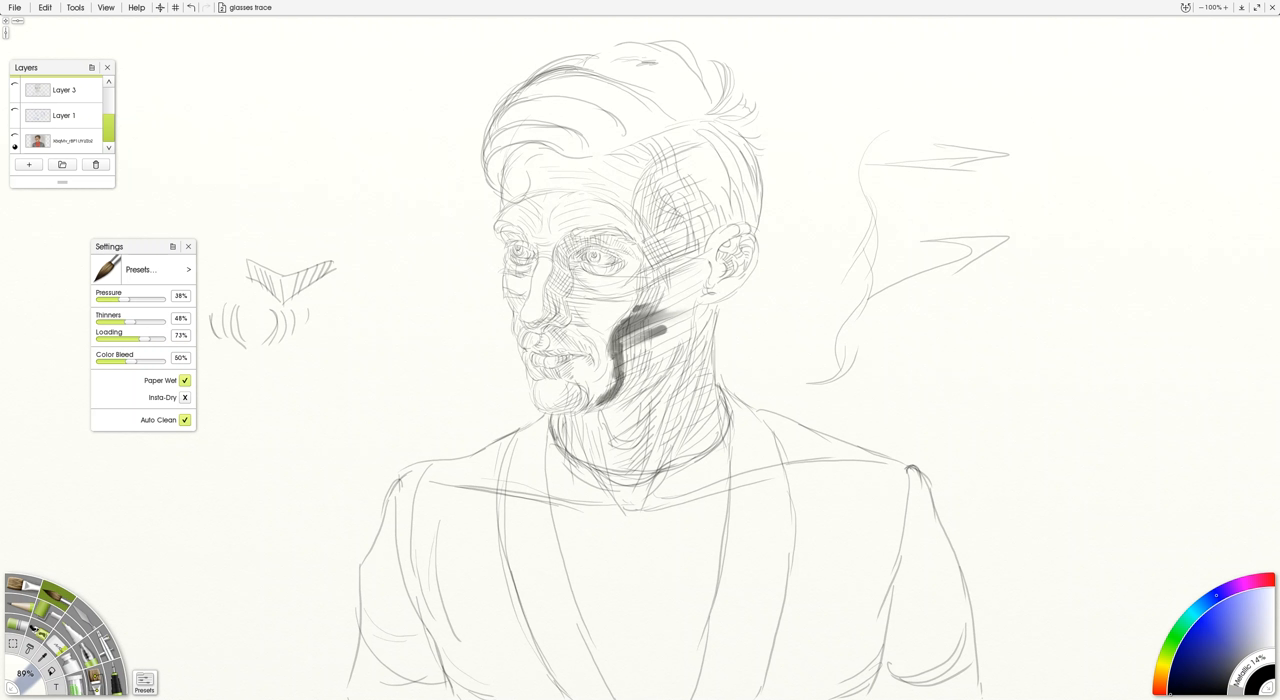
pyautogui.moveTo(660, 320); pyautogui.dragTo(616, 400)
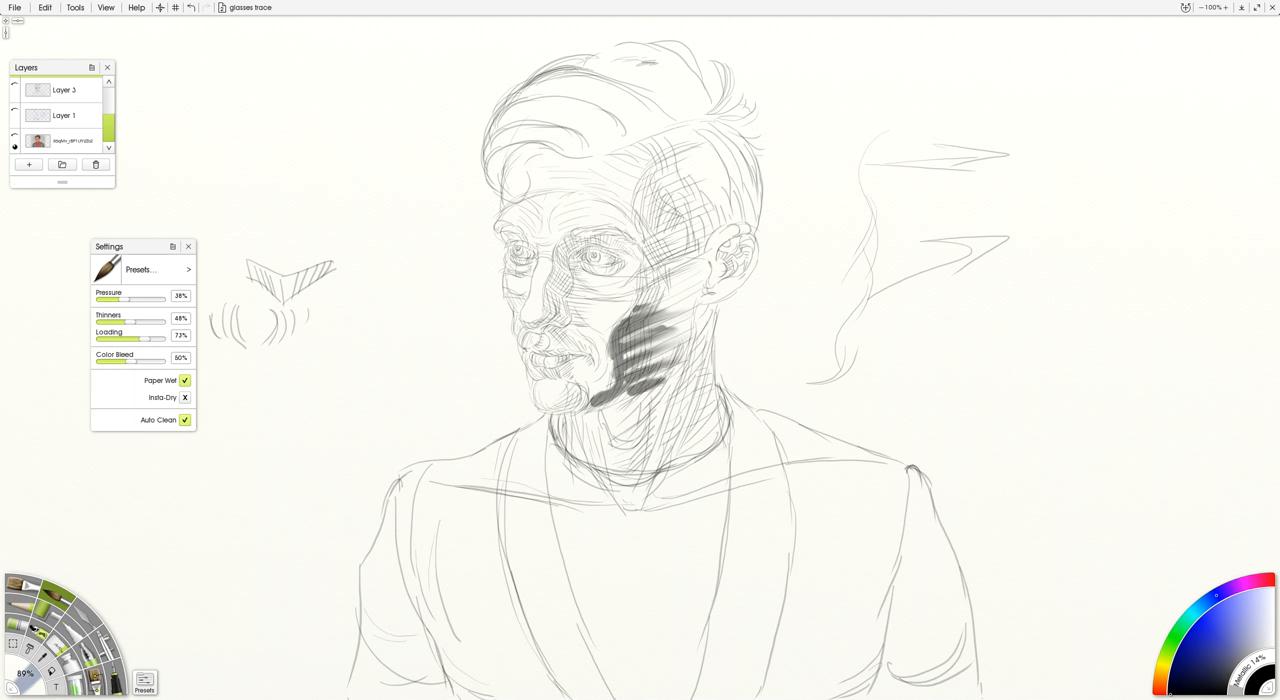
pyautogui.moveTo(620, 390); pyautogui.dragTo(630, 420)
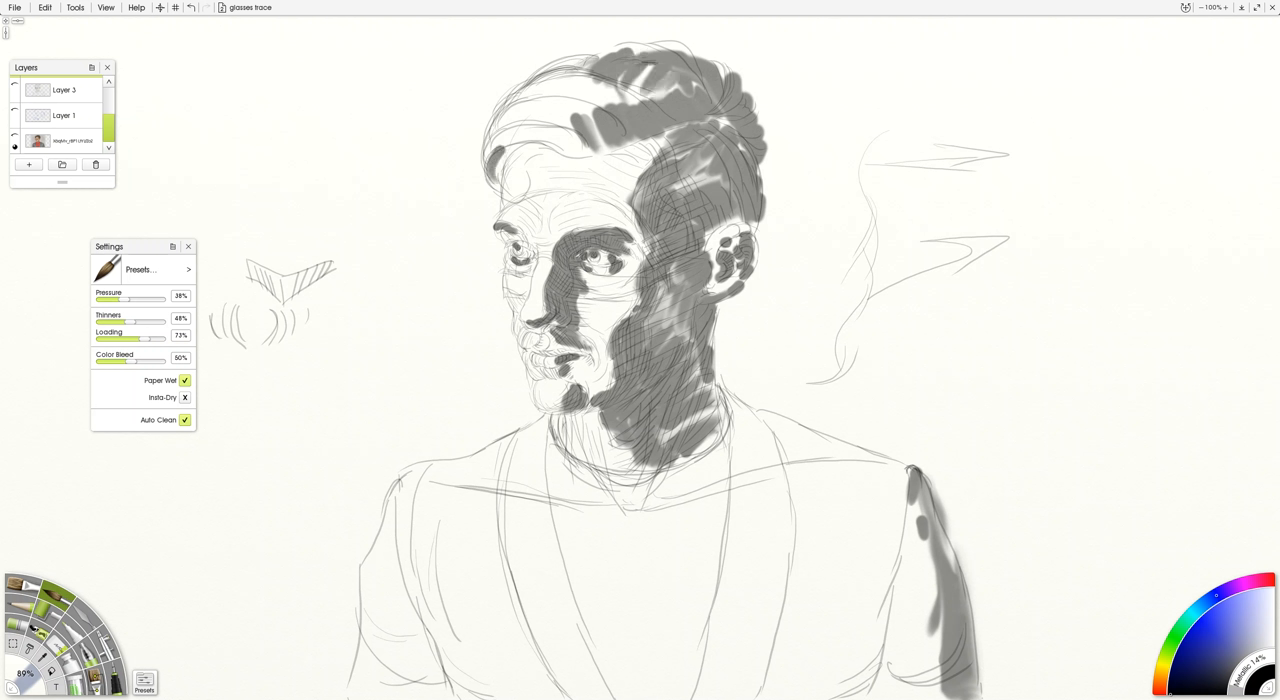
pyautogui.moveTo(520, 140); pyautogui.dragTo(504, 190)
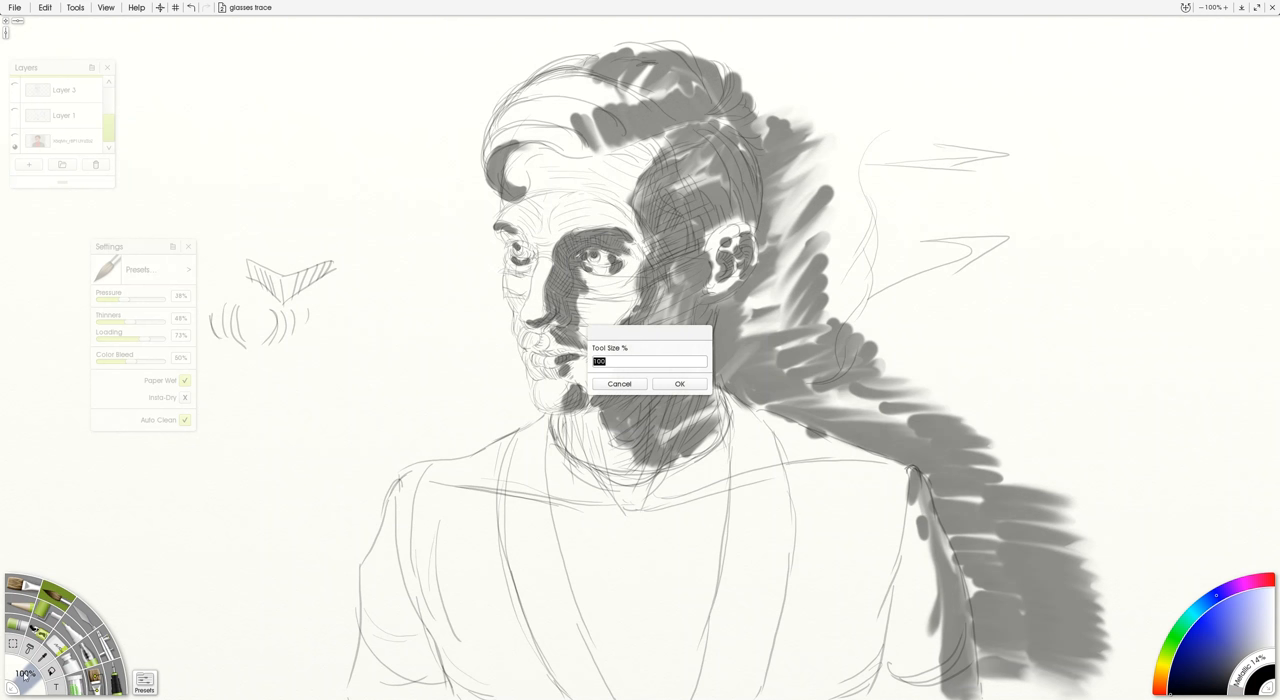
pyautogui.moveTo(30, 662)
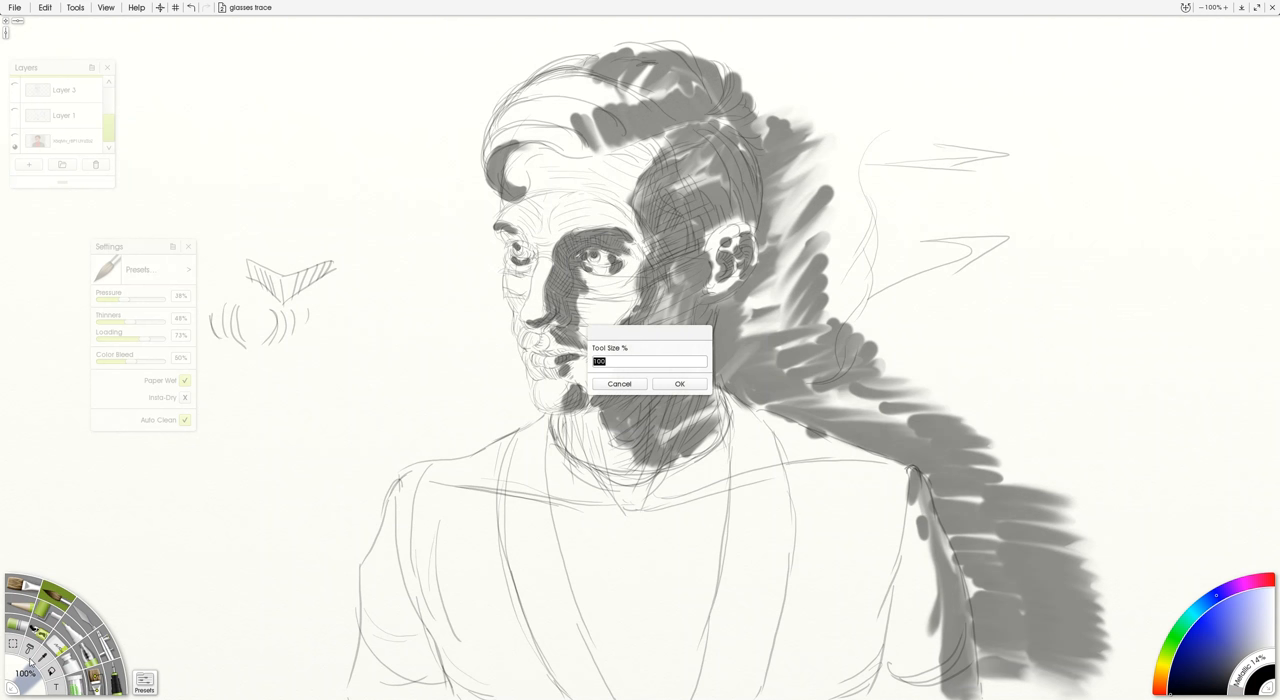
# Step: Confirm the new brush size in the Tool Size % dialog for smoothing the cast shadow
pyautogui.click(680, 384)
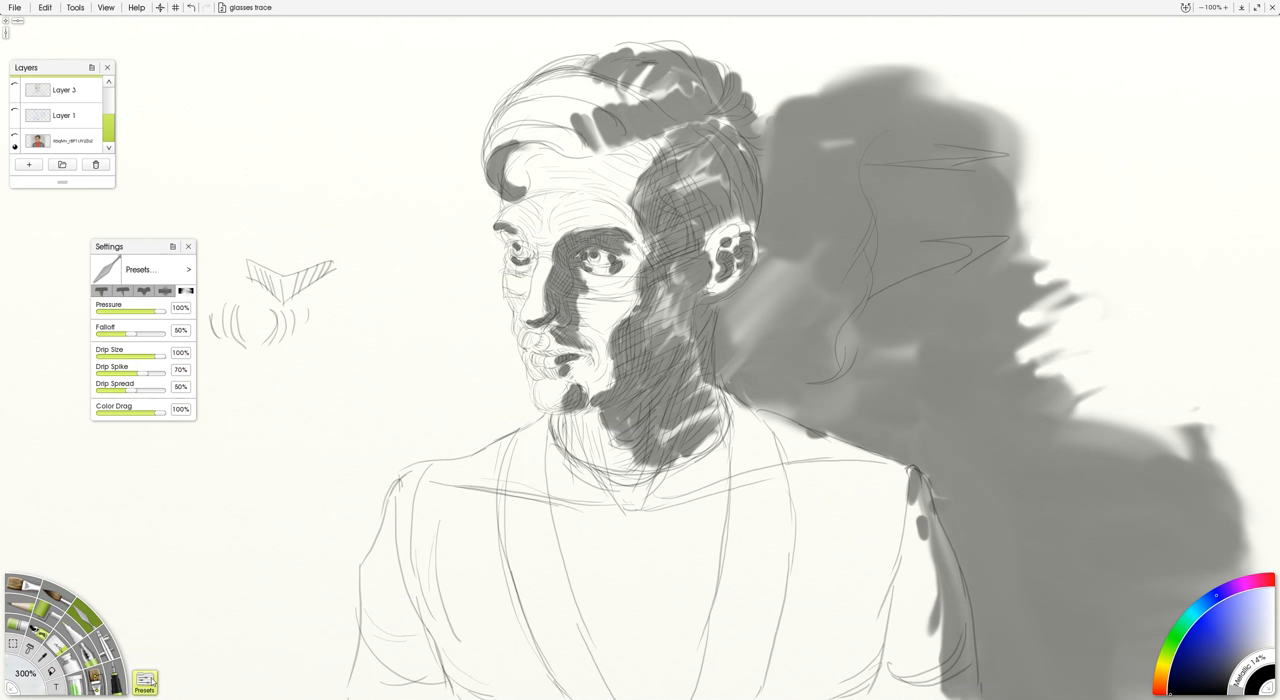
# Step: Pick a different watercolour brush preset for shading the face and cast shadow
pyautogui.click(144, 684)
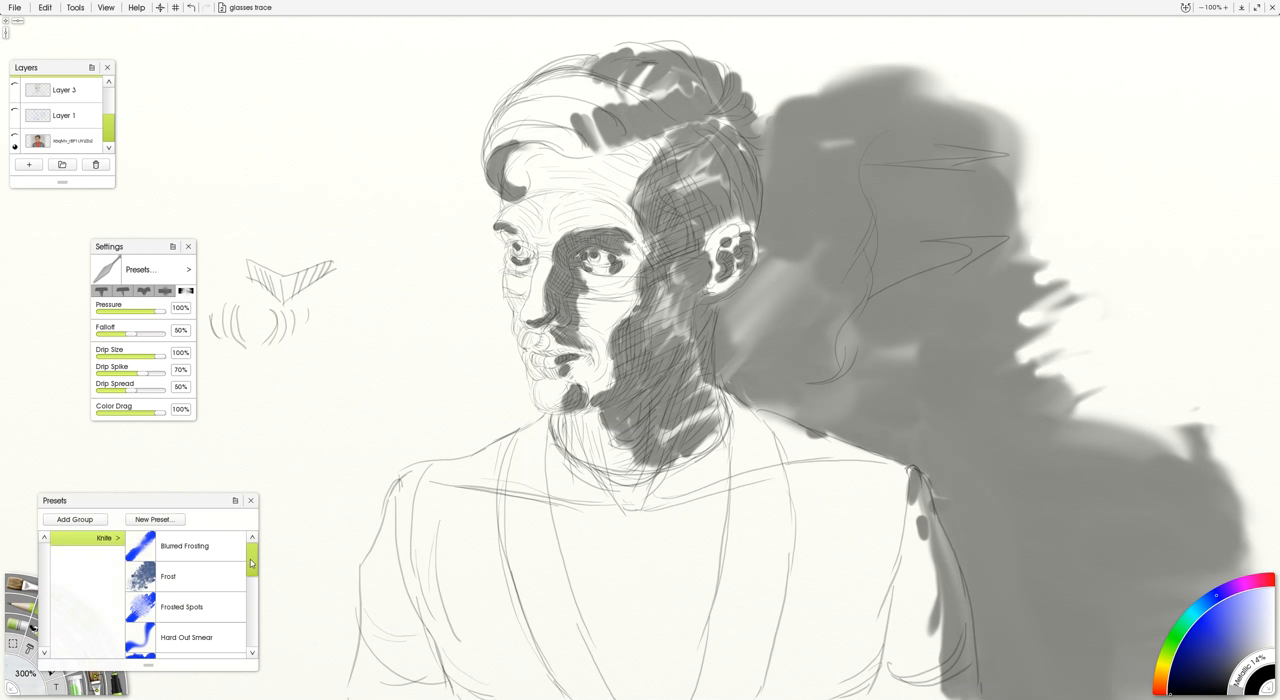
pyautogui.scroll(-3)
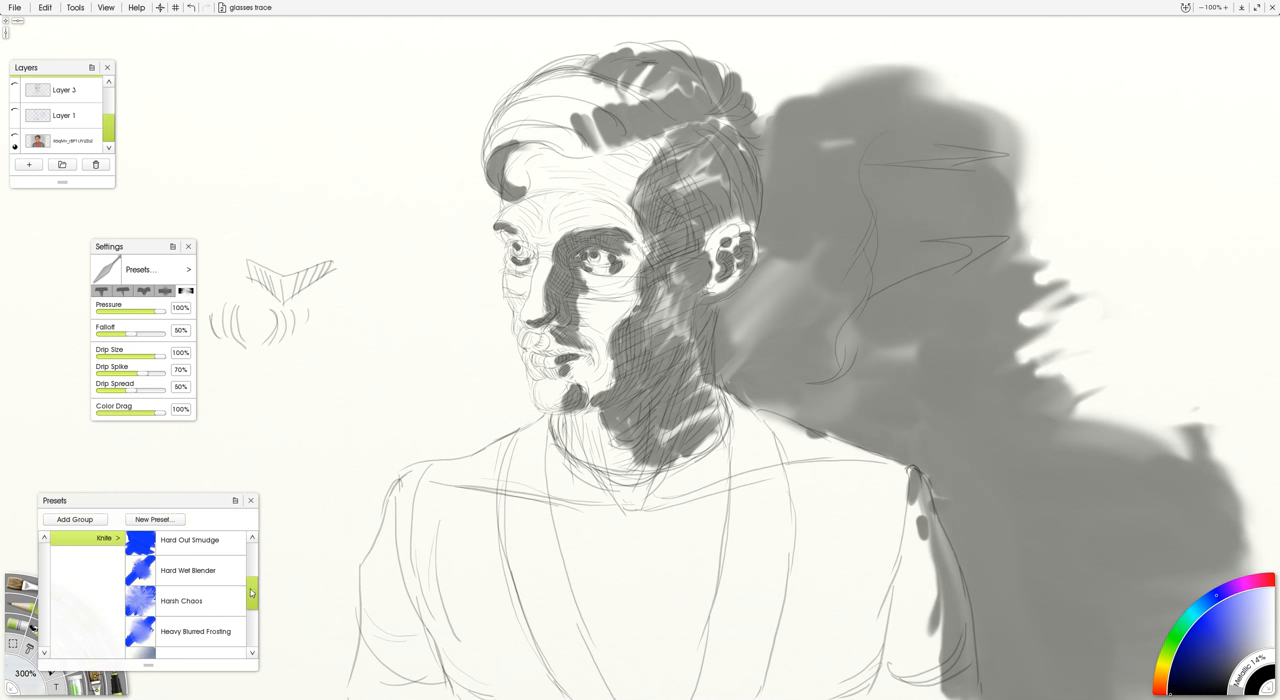
pyautogui.click(188, 570)
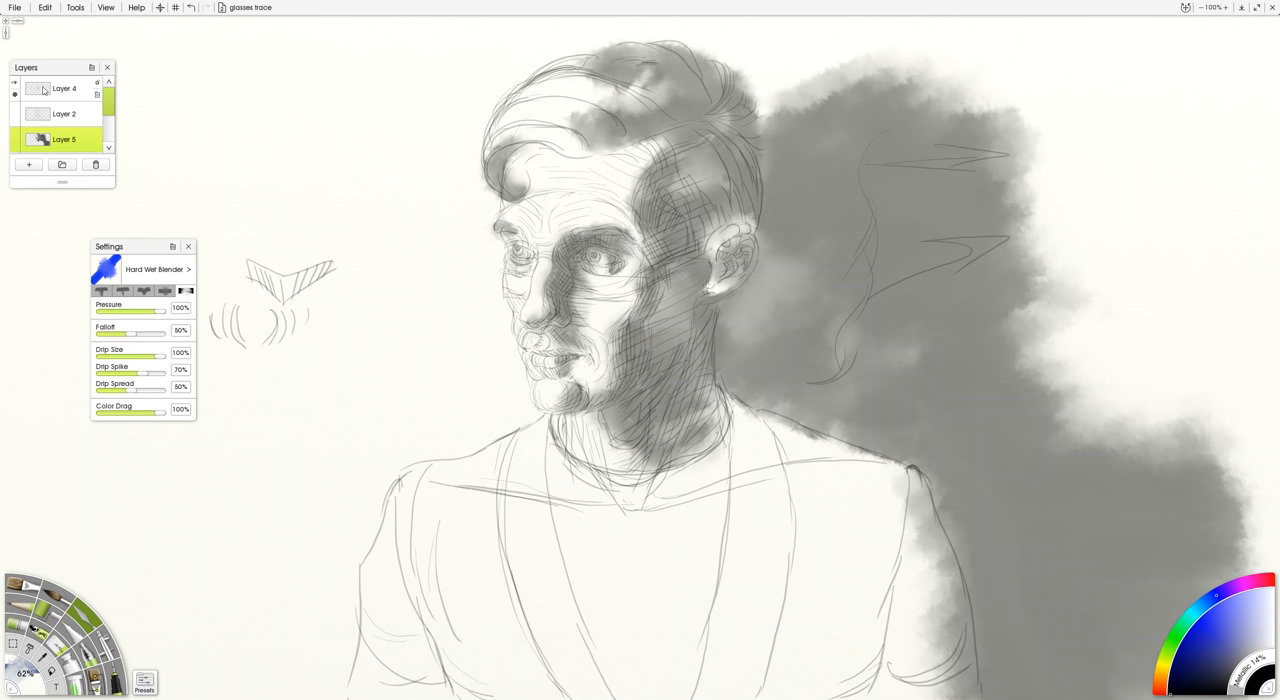
pyautogui.moveTo(16, 88)
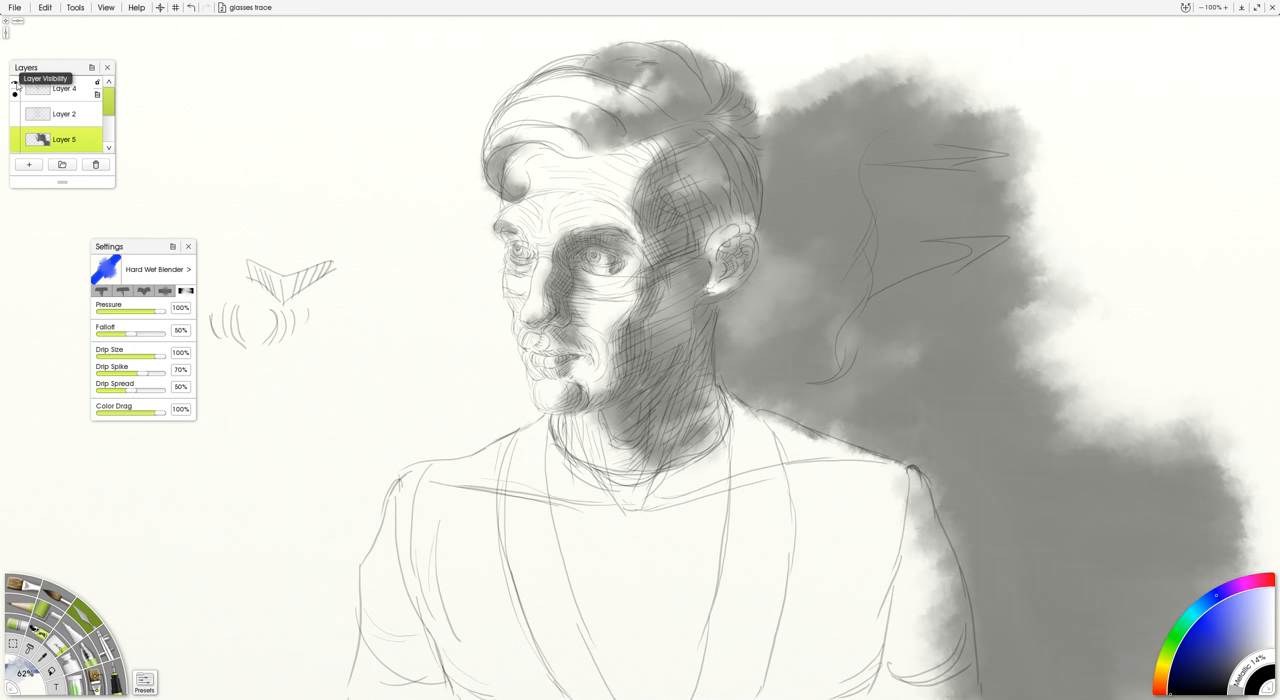
# Step: Switch to a different painting brush and clear the test marks from the canvas
pyautogui.click(64, 88)
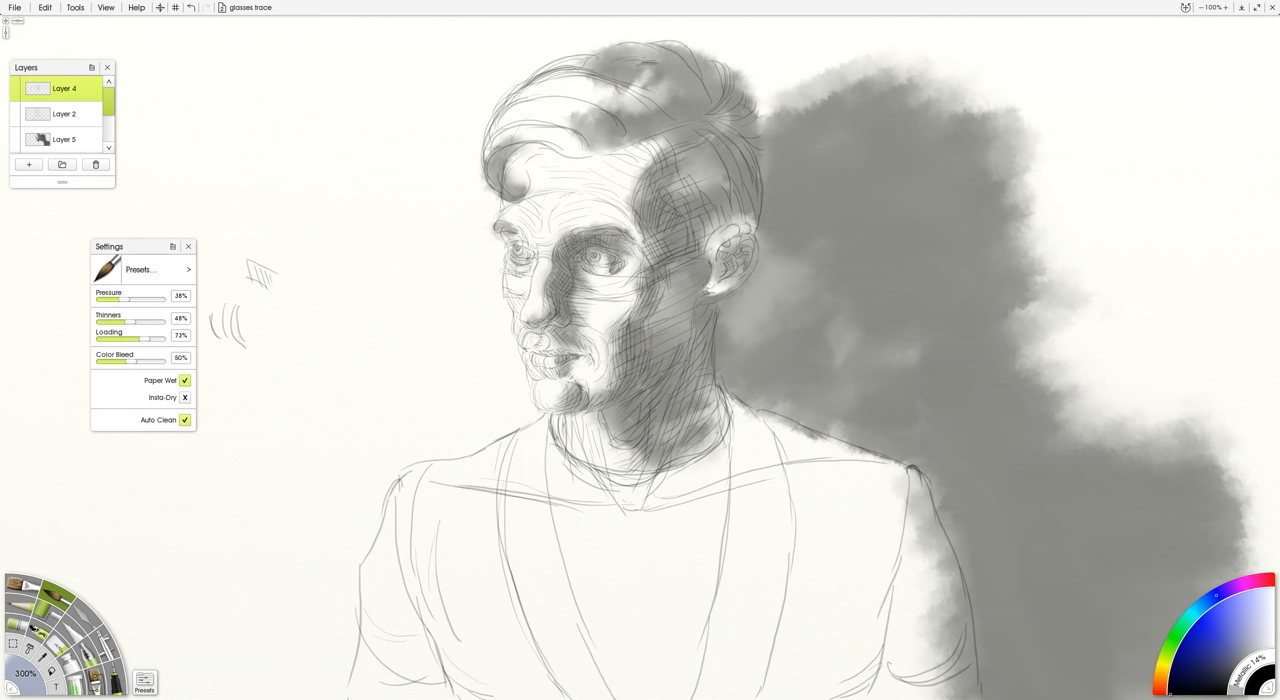
pyautogui.click(188, 246)
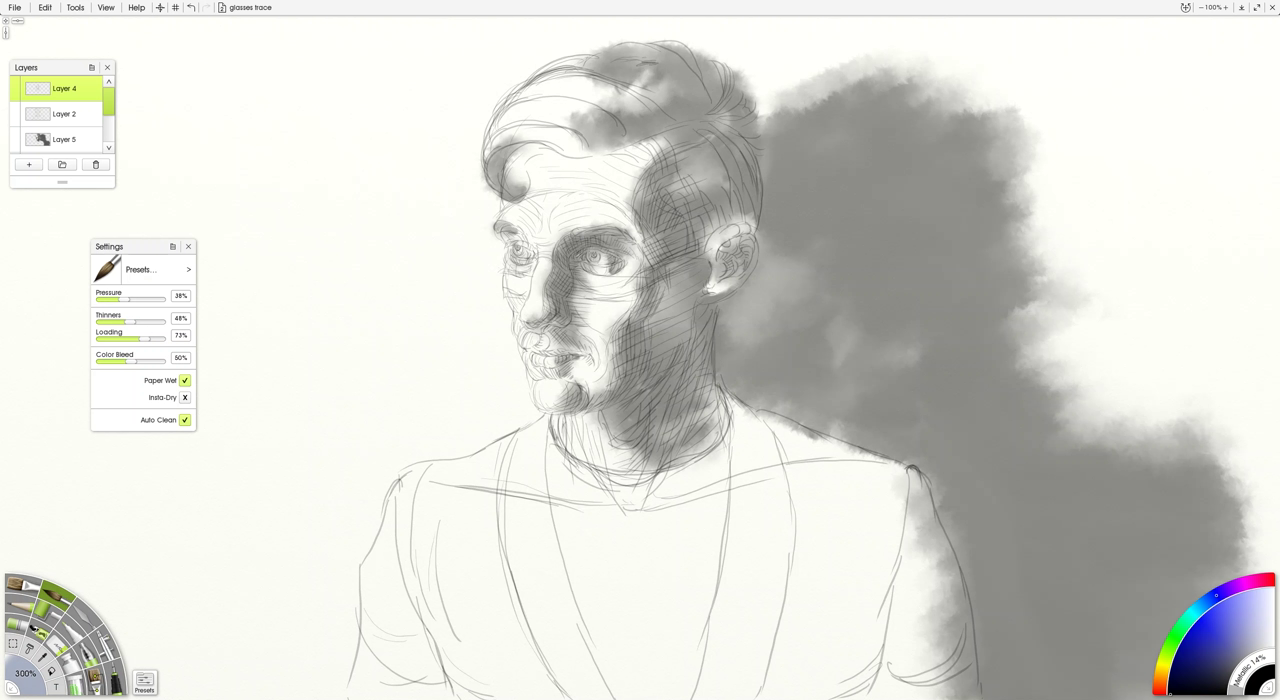
pyautogui.scroll(-3)
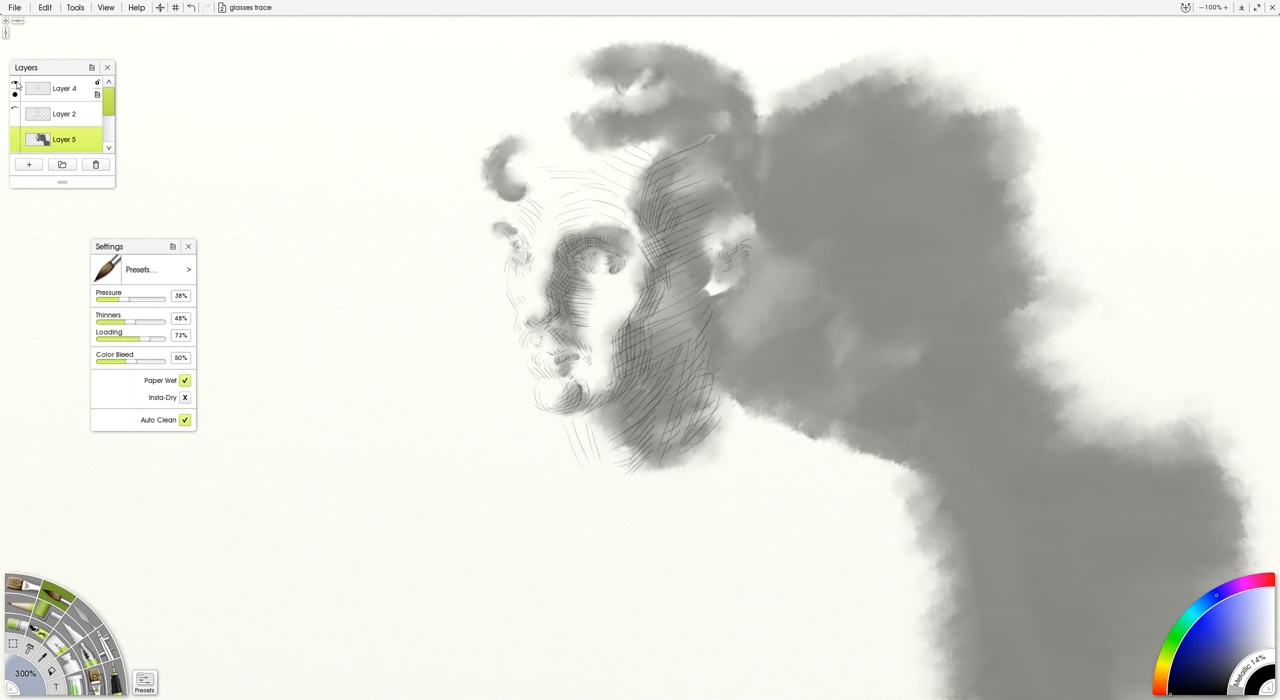
pyautogui.click(16, 88)
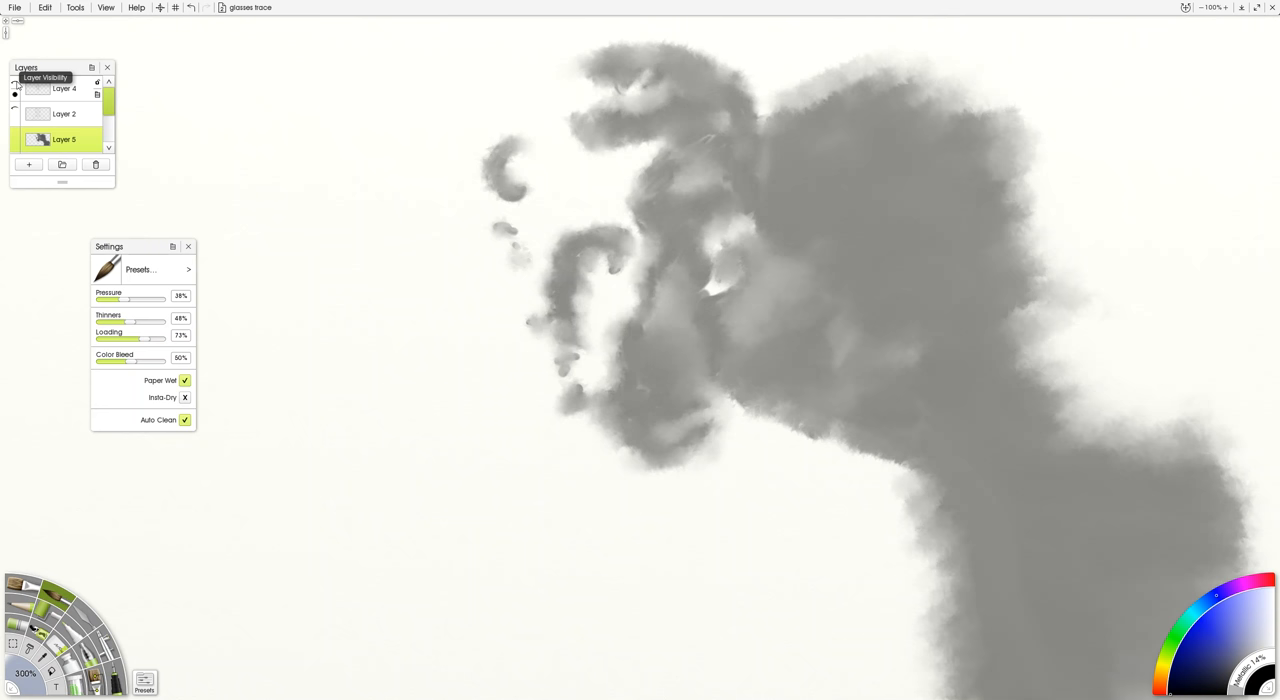
pyautogui.click(16, 82)
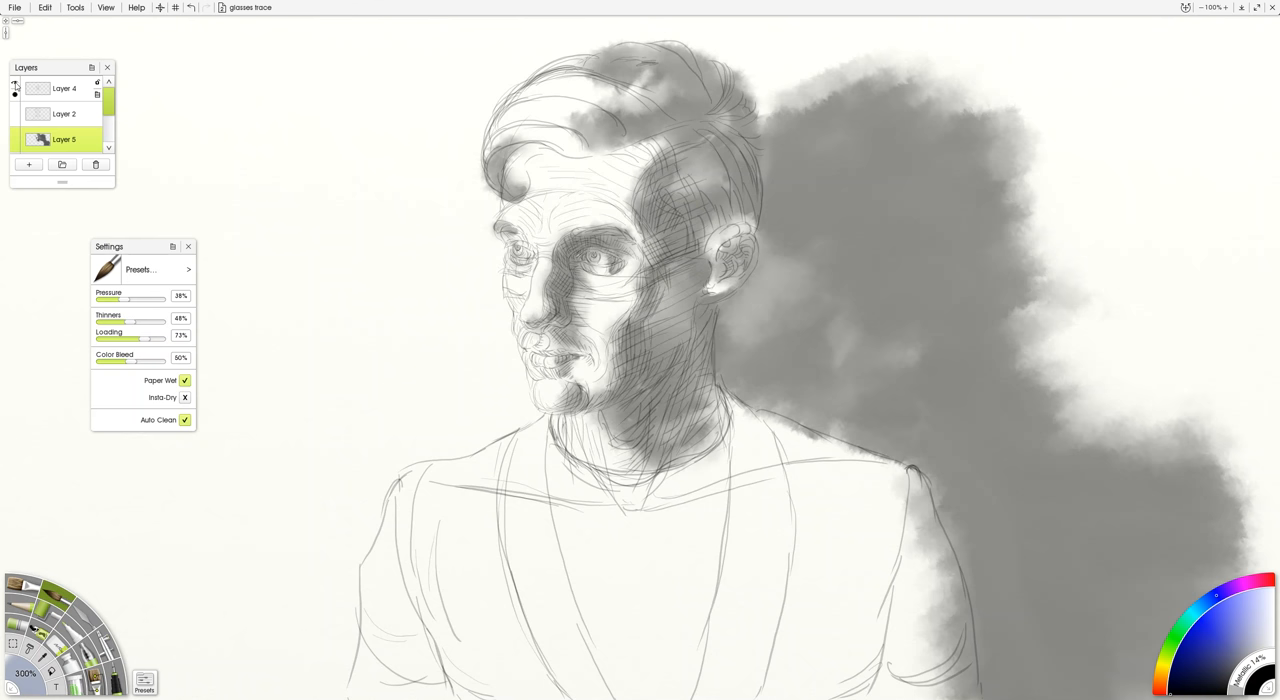
pyautogui.click(16, 82)
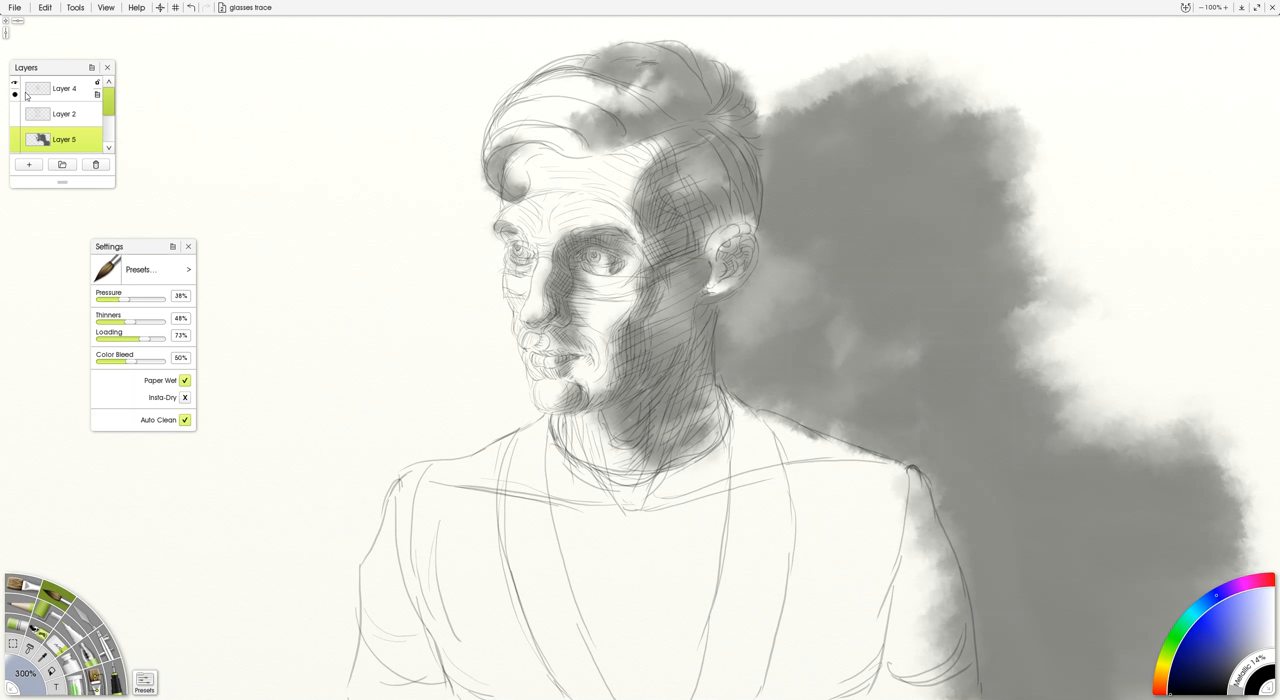
# Step: Lower thinners, raise loading and adjust pressure for a thicker, darker paint and test it beside the portrait
pyautogui.moveTo(156, 336); pyautogui.dragTo(162, 336)
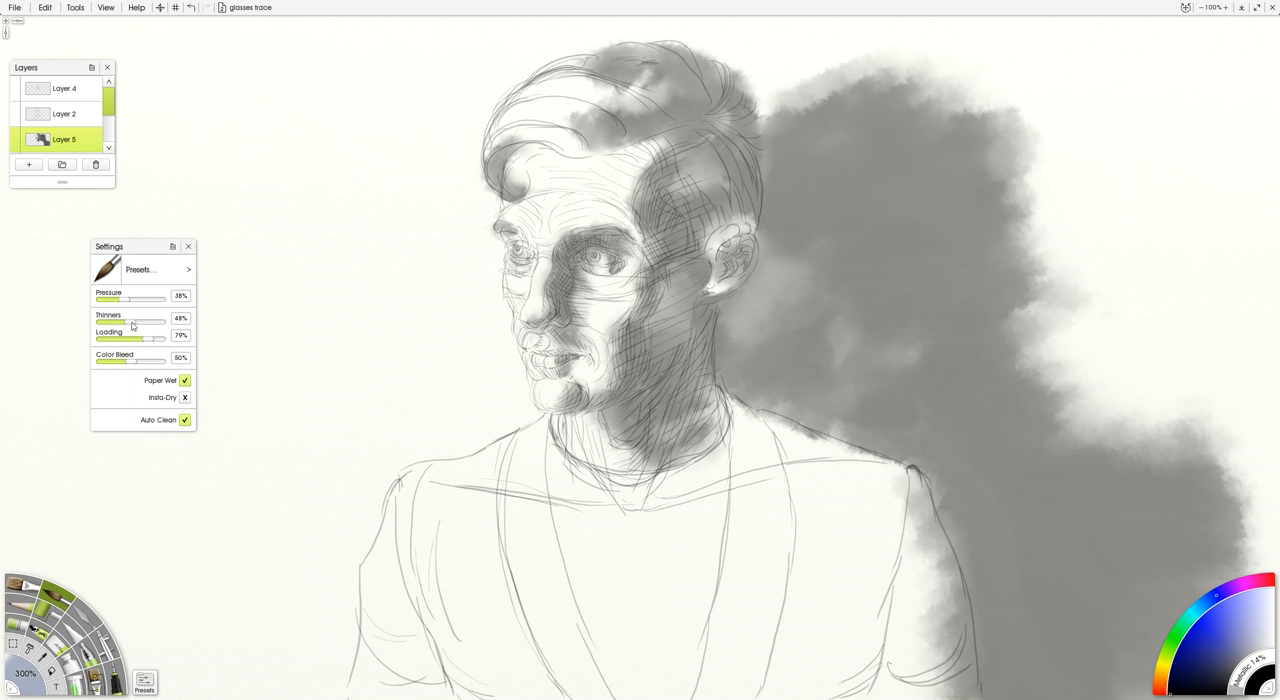
pyautogui.moveTo(136, 324); pyautogui.dragTo(128, 324)
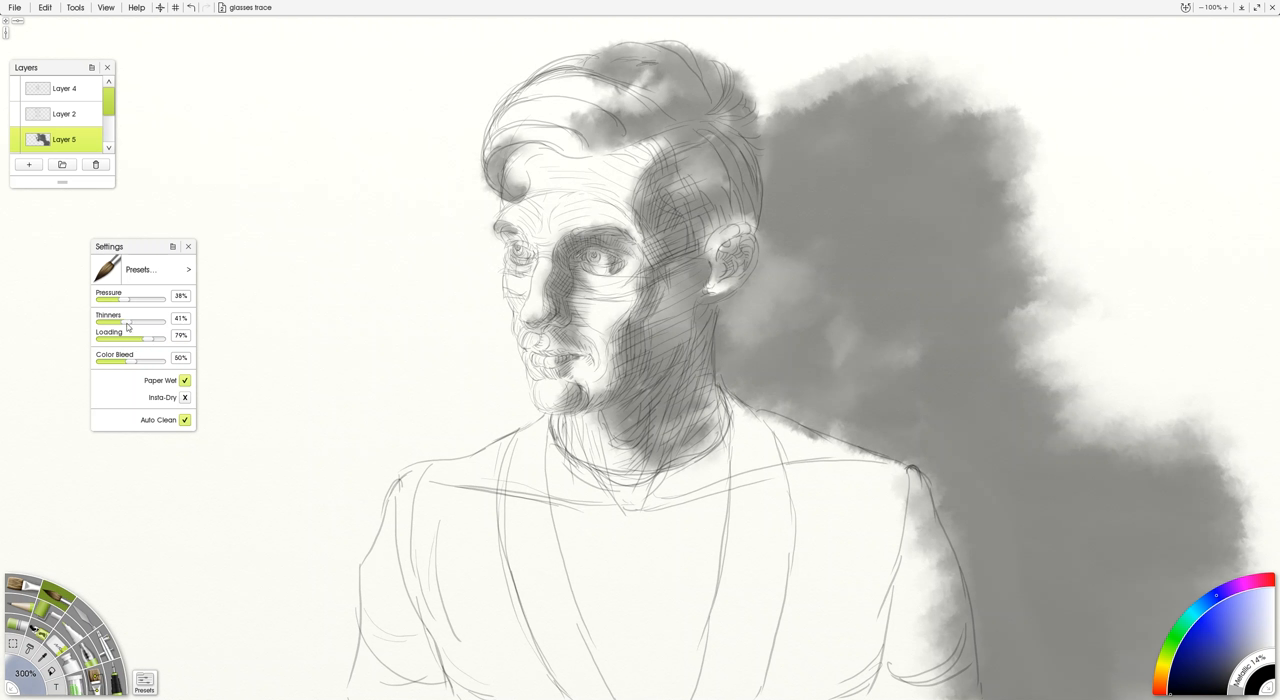
pyautogui.moveTo(148, 322); pyautogui.dragTo(128, 322)
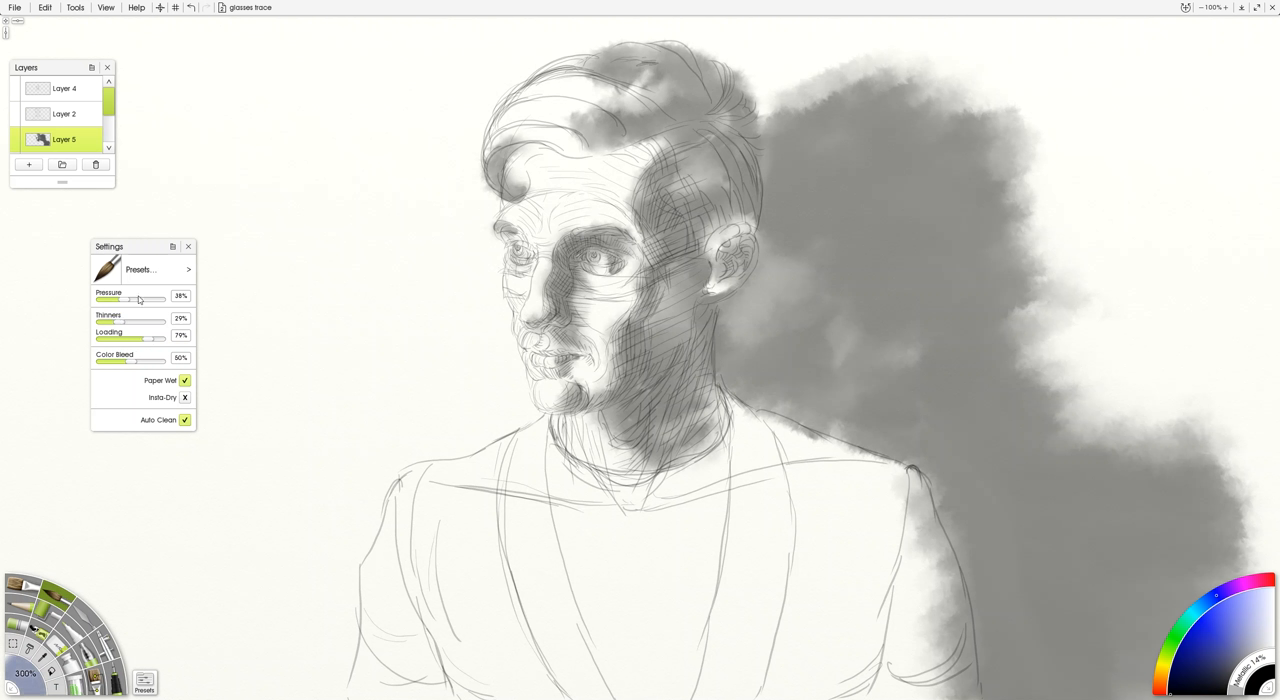
pyautogui.moveTo(130, 300); pyautogui.dragTo(148, 300)
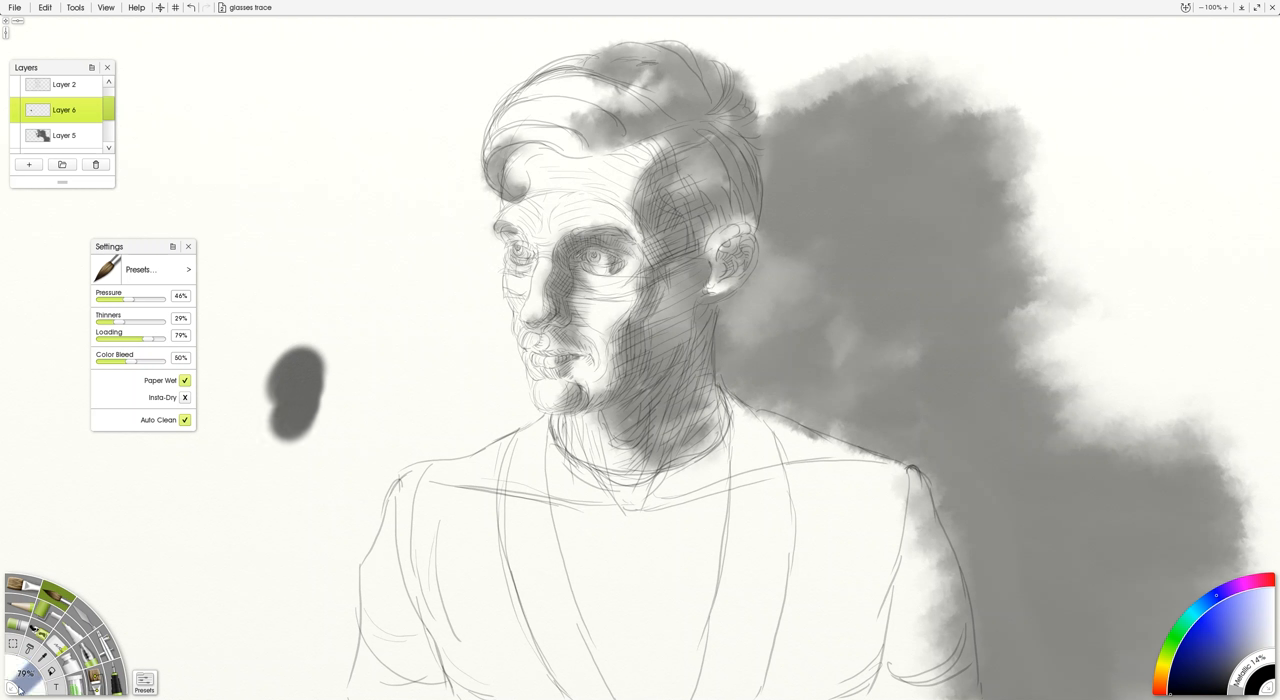
pyautogui.moveTo(300, 424); pyautogui.dragTo(256, 470)
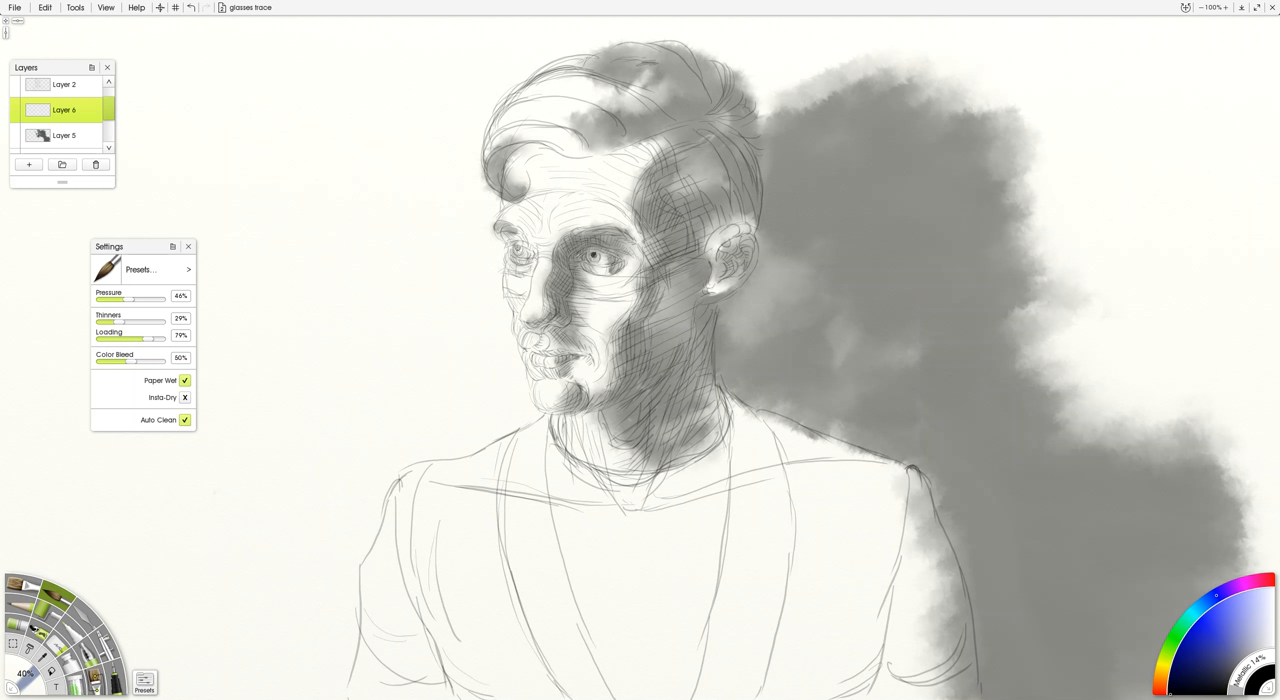
# Step: Dab dark paint on the eye area and along the hairline near the hair
pyautogui.click(516, 248)
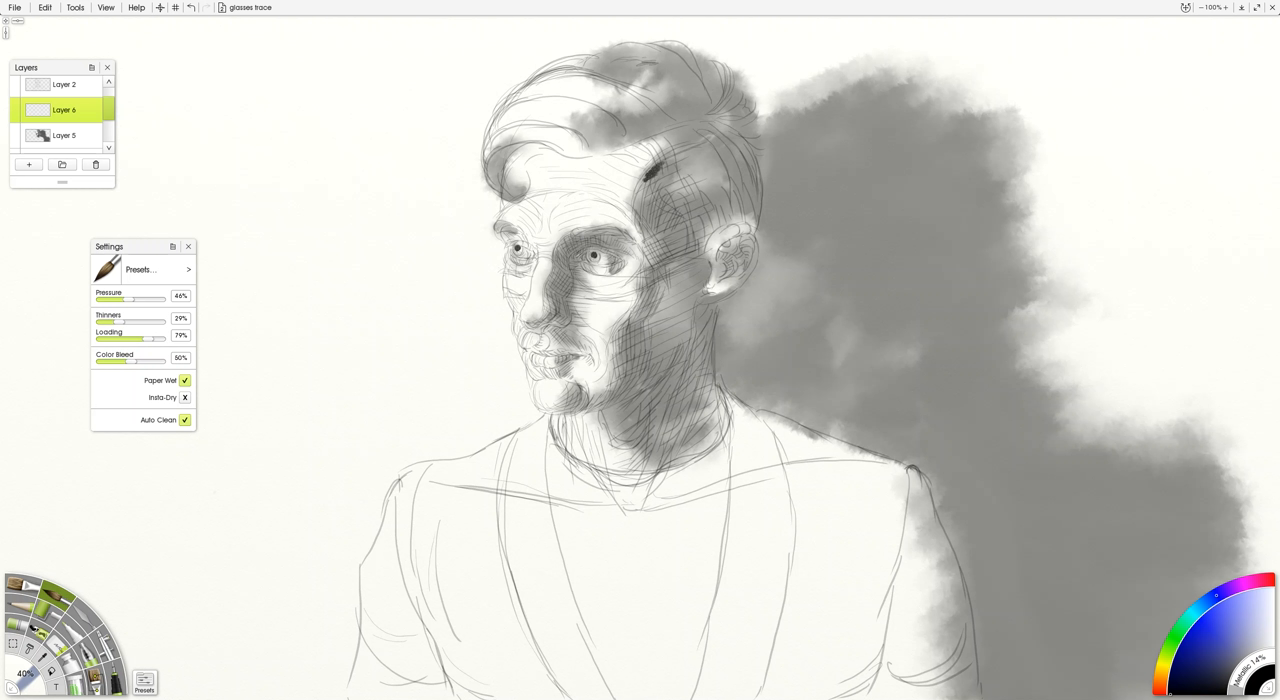
pyautogui.click(644, 184)
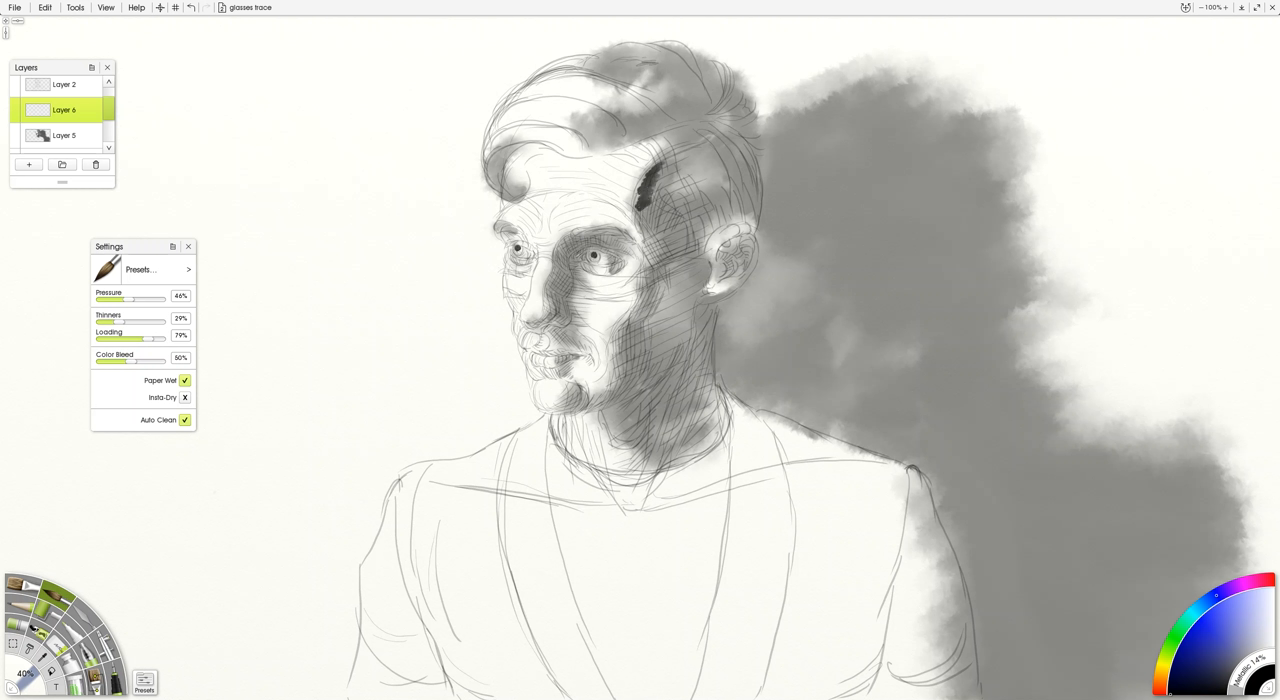
pyautogui.click(648, 216)
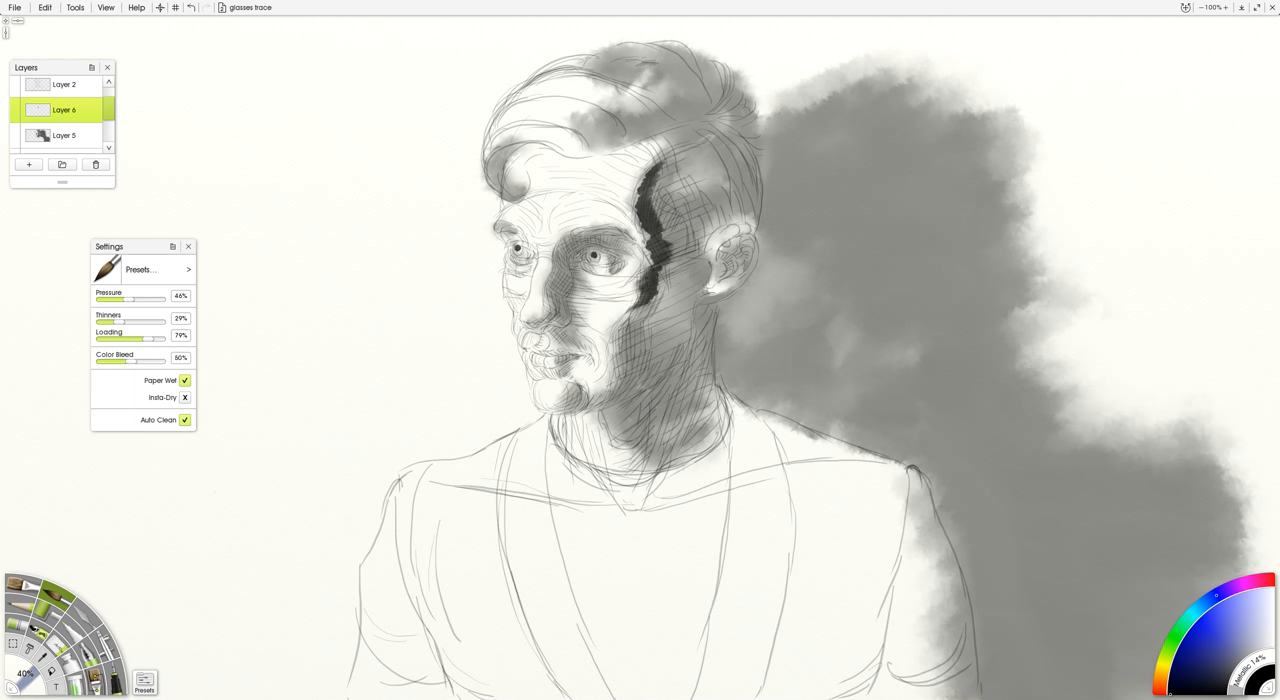
# Step: Paint the black shadow edge down the cheek, jaw and chin, with dark patches across hair and brow
pyautogui.moveTo(630, 300); pyautogui.dragTo(620, 350)
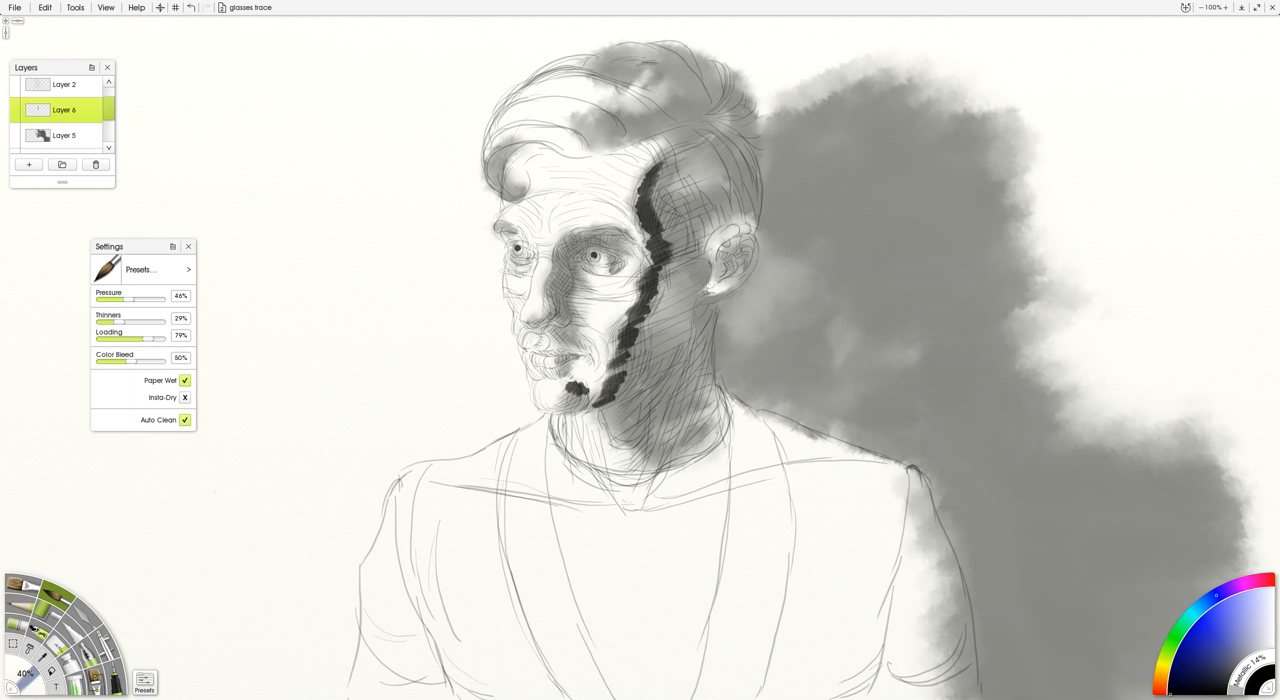
pyautogui.moveTo(600, 386); pyautogui.dragTo(560, 406)
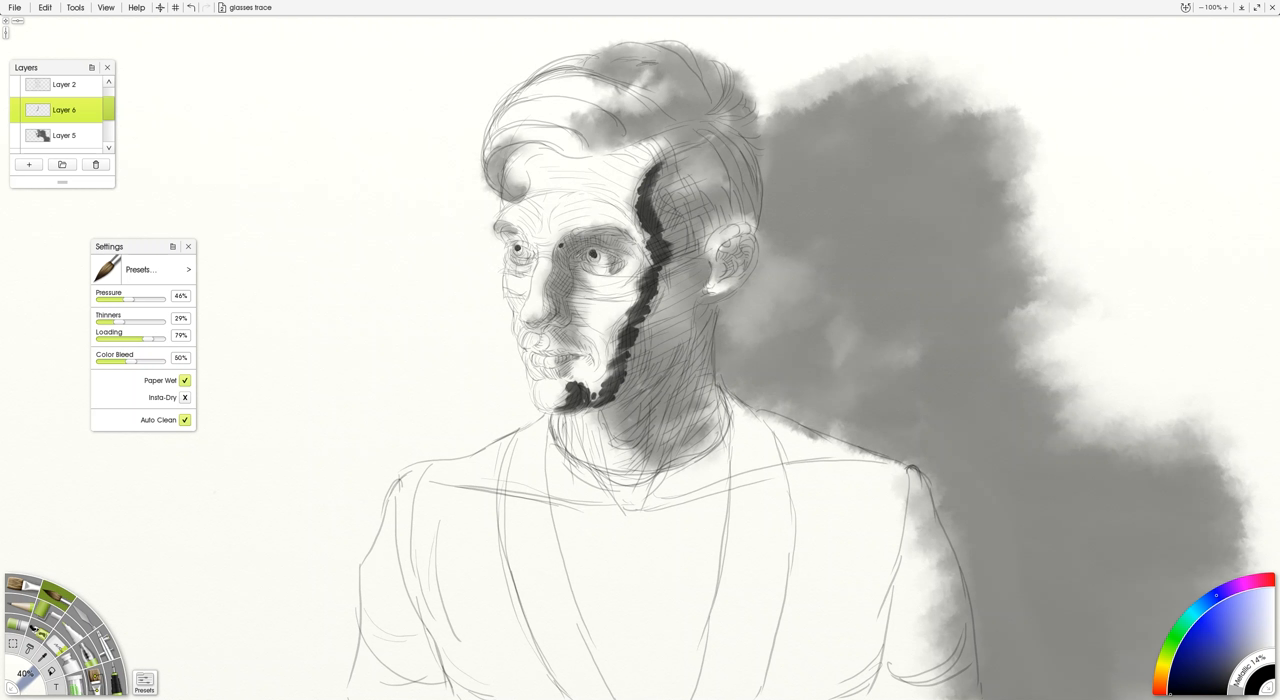
pyautogui.moveTo(556, 244); pyautogui.dragTo(548, 276)
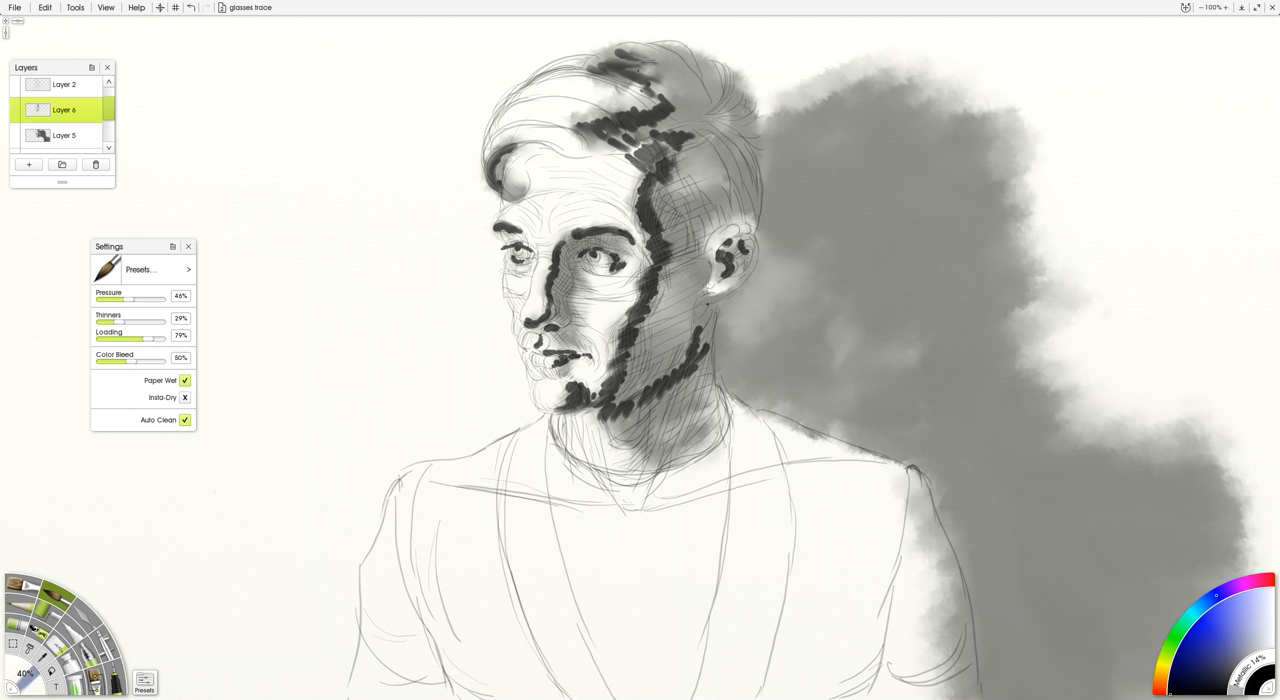
pyautogui.moveTo(644, 400); pyautogui.dragTo(684, 440)
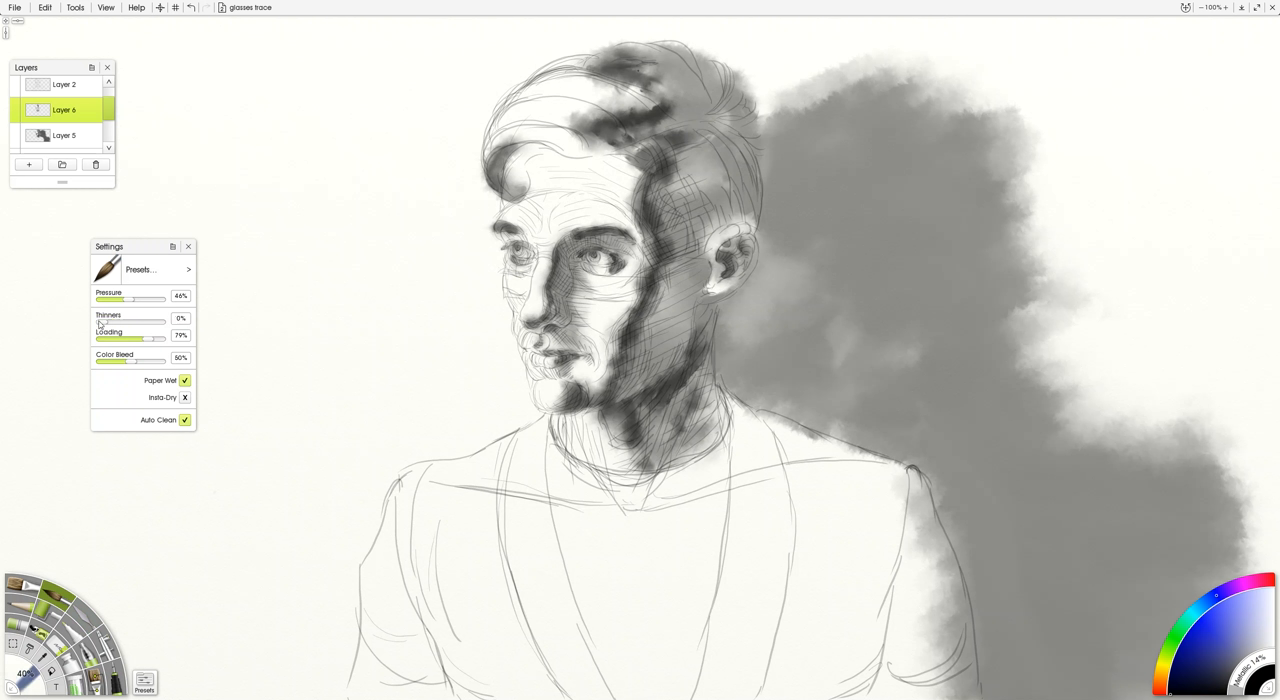
# Step: Raise brush loading to 100% and paint a near-black test blob left of the face
pyautogui.moveTo(130, 338); pyautogui.dragTo(168, 338)
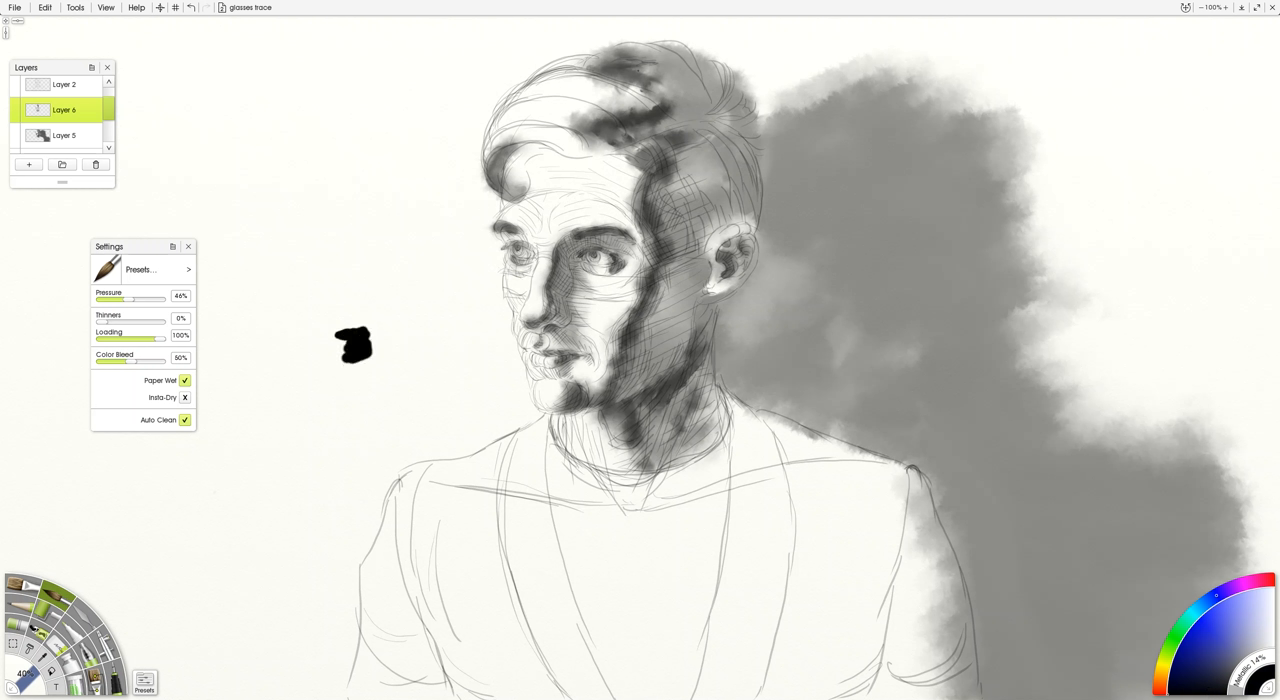
pyautogui.moveTo(358, 344); pyautogui.dragTo(356, 370)
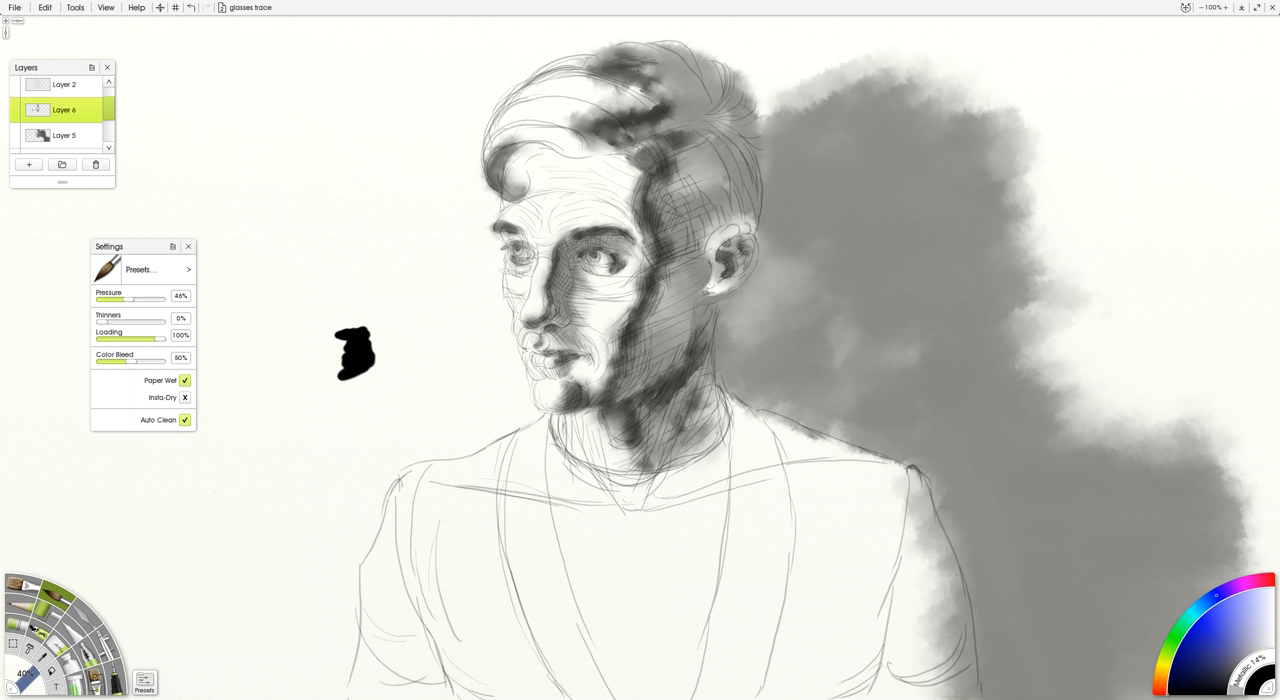
pyautogui.scroll(3)
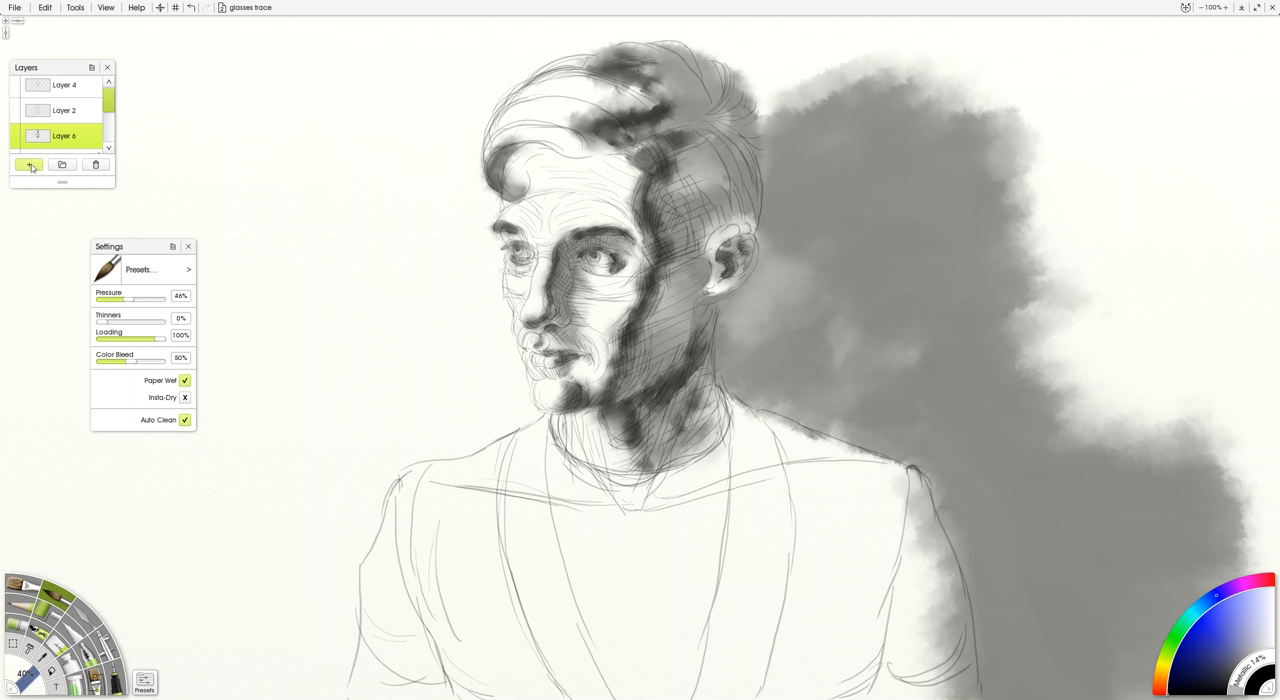
# Step: Add a new empty layer for the grey shadow wash and hide the coloured reference photo layer
pyautogui.click(30, 164)
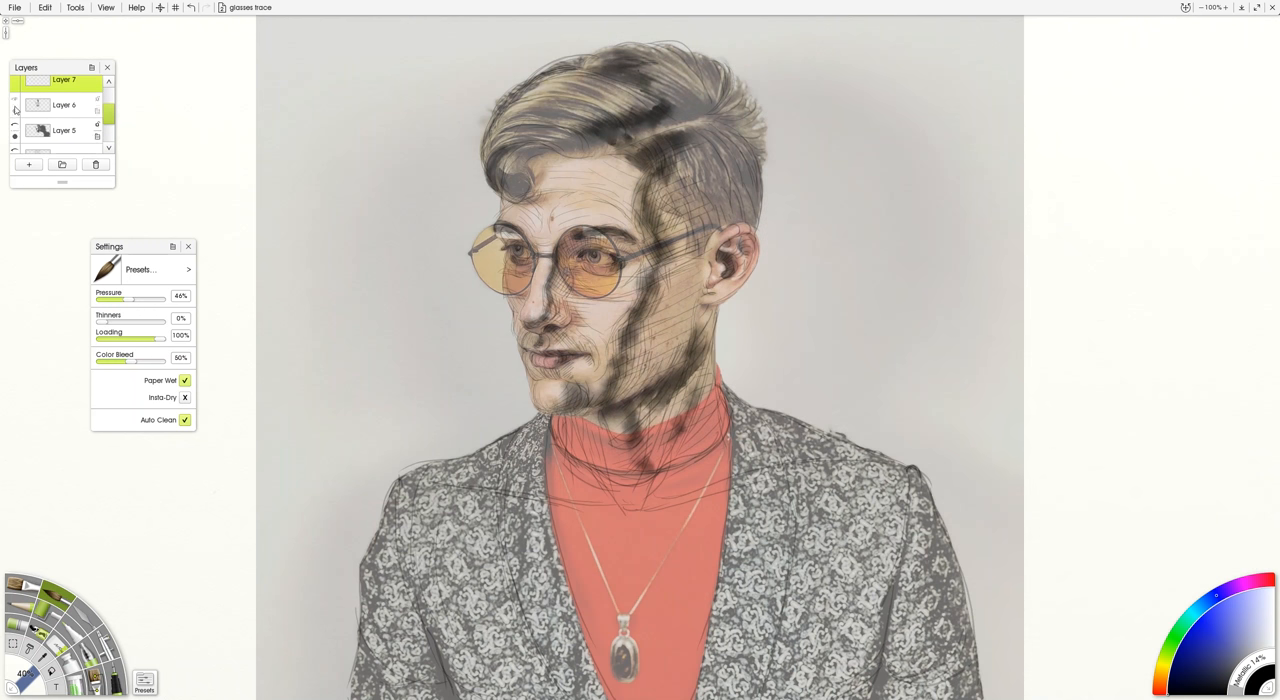
pyautogui.click(16, 98)
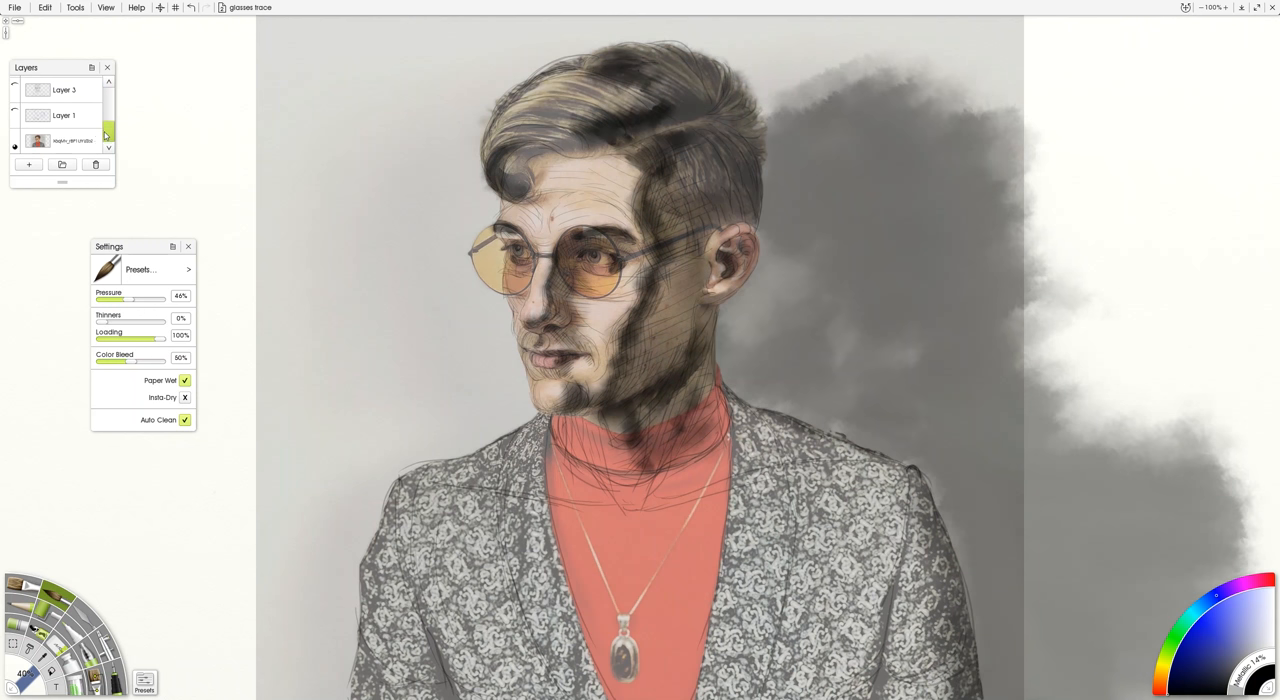
pyautogui.click(14, 148)
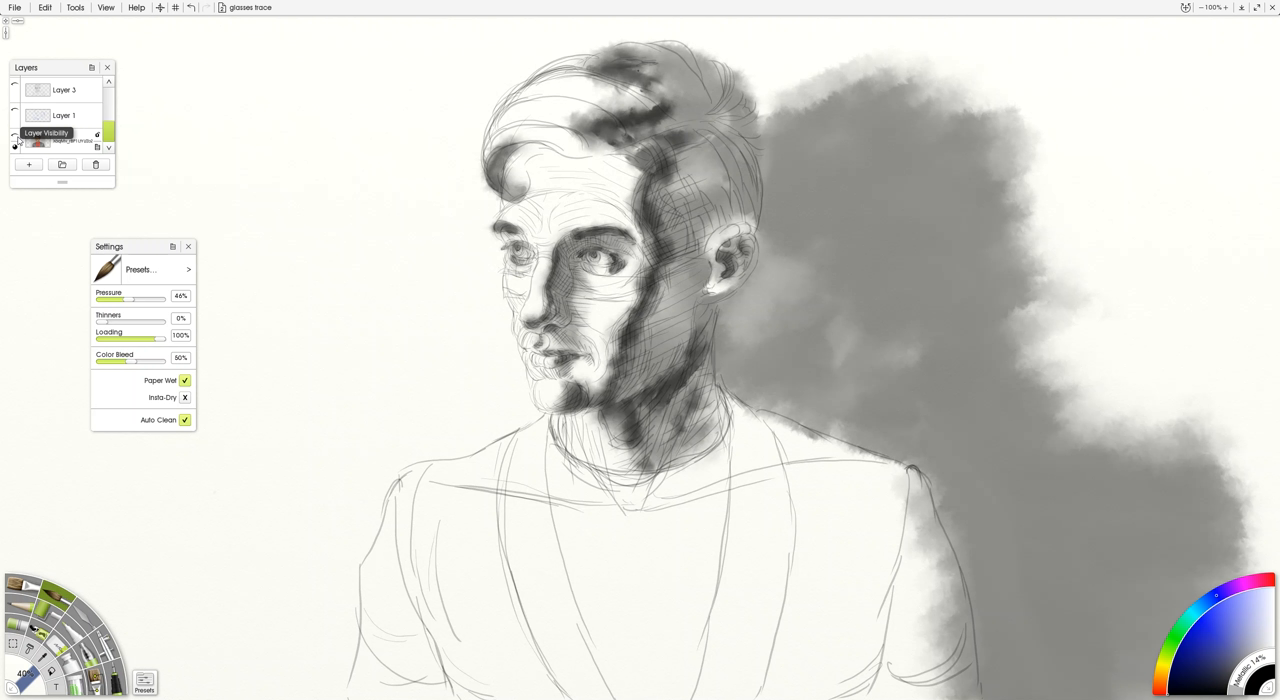
pyautogui.moveTo(98, 324); pyautogui.dragTo(116, 324)
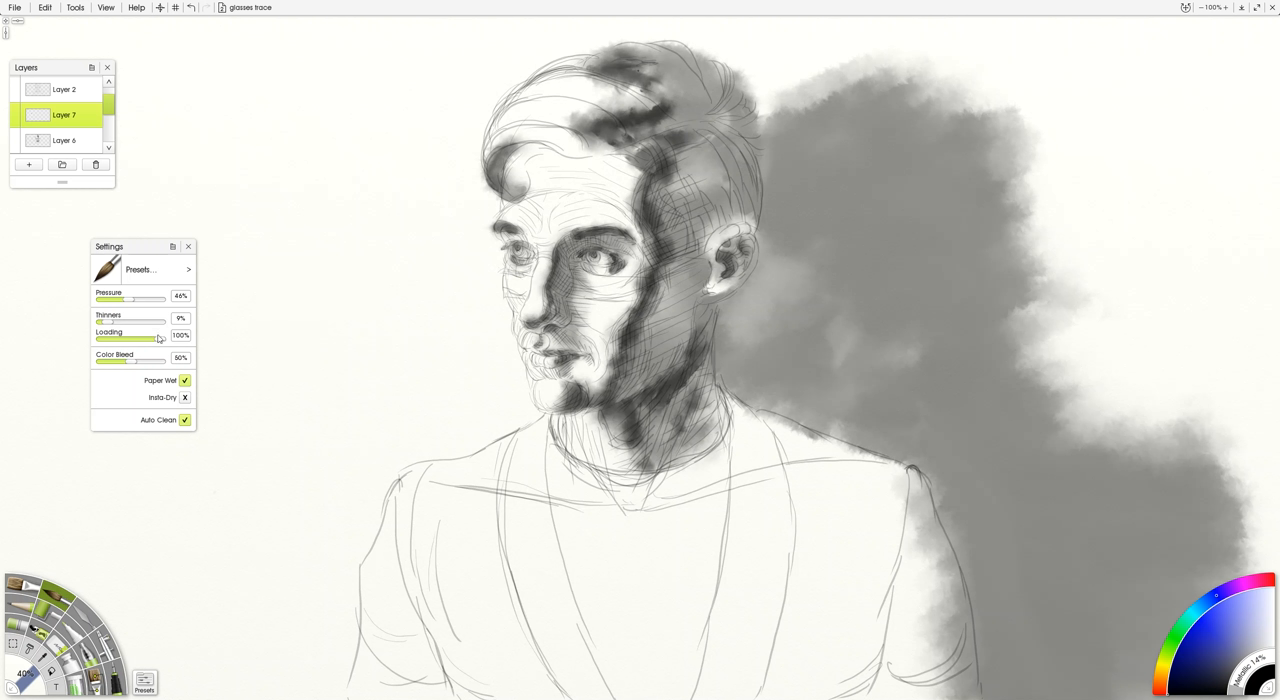
# Step: Adjust the watercolour brush's Loading with a test dab, restore full loading and raise Thinners
pyautogui.moveTo(156, 340); pyautogui.dragTo(150, 340)
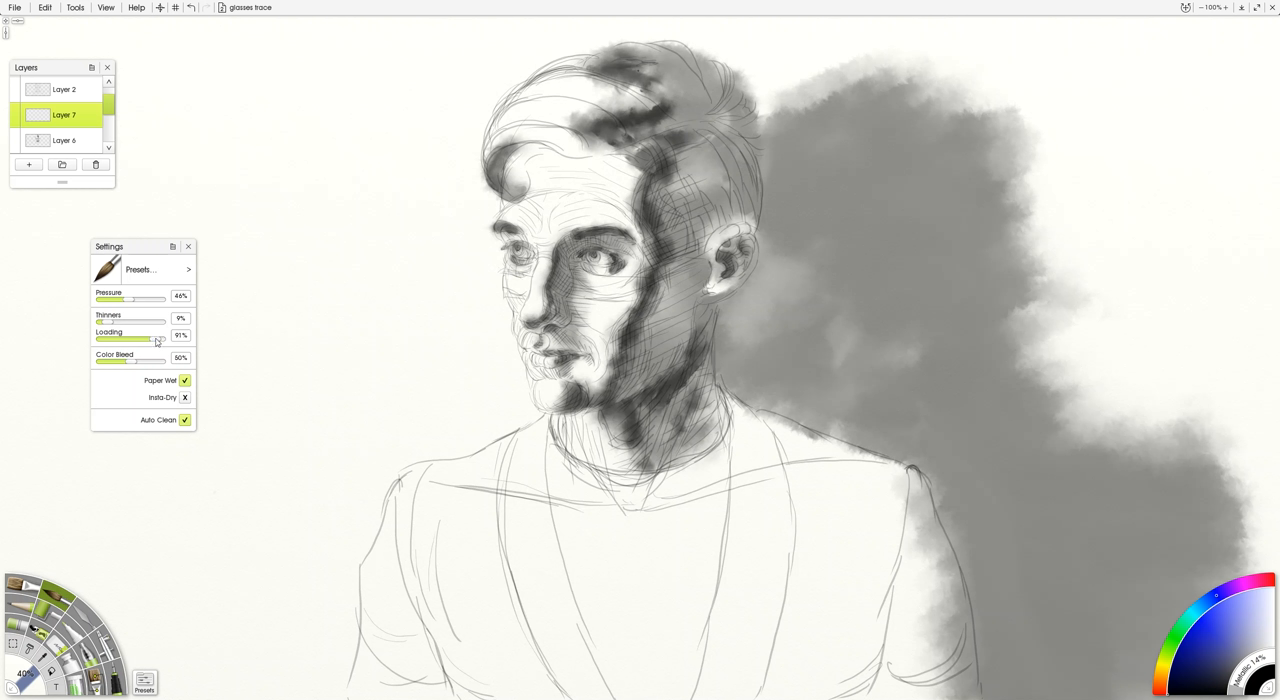
pyautogui.click(296, 296)
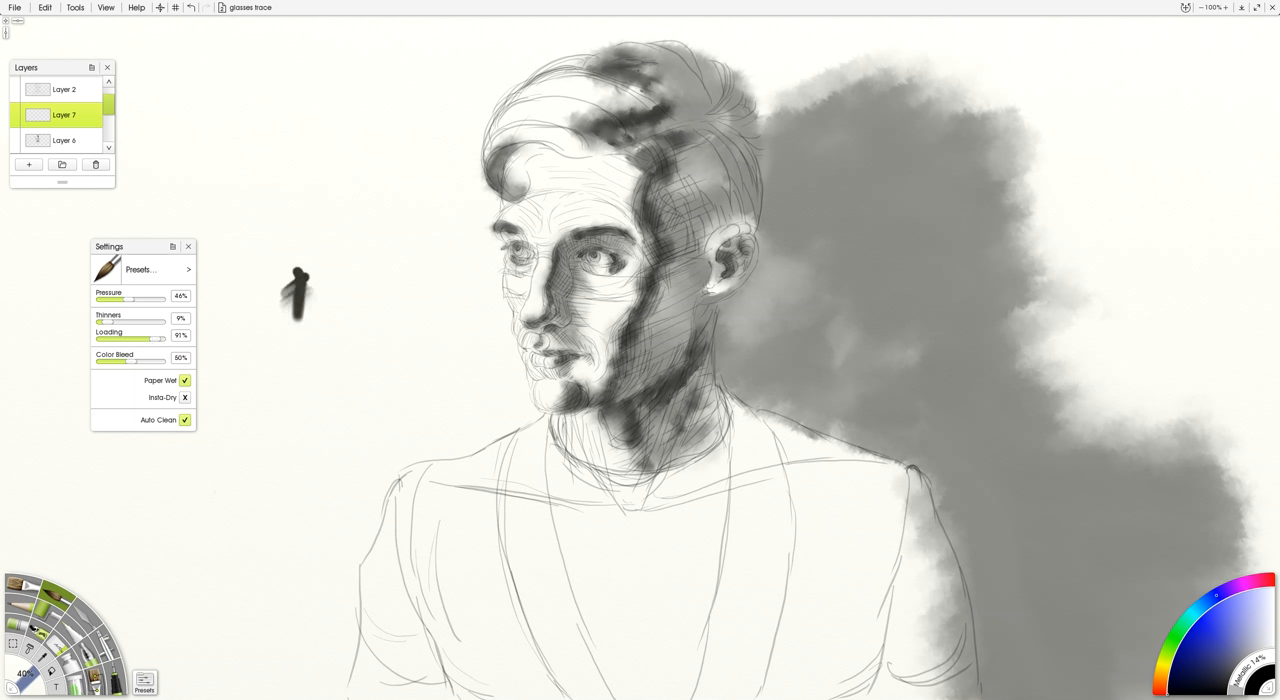
pyautogui.moveTo(130, 338); pyautogui.dragTo(164, 338)
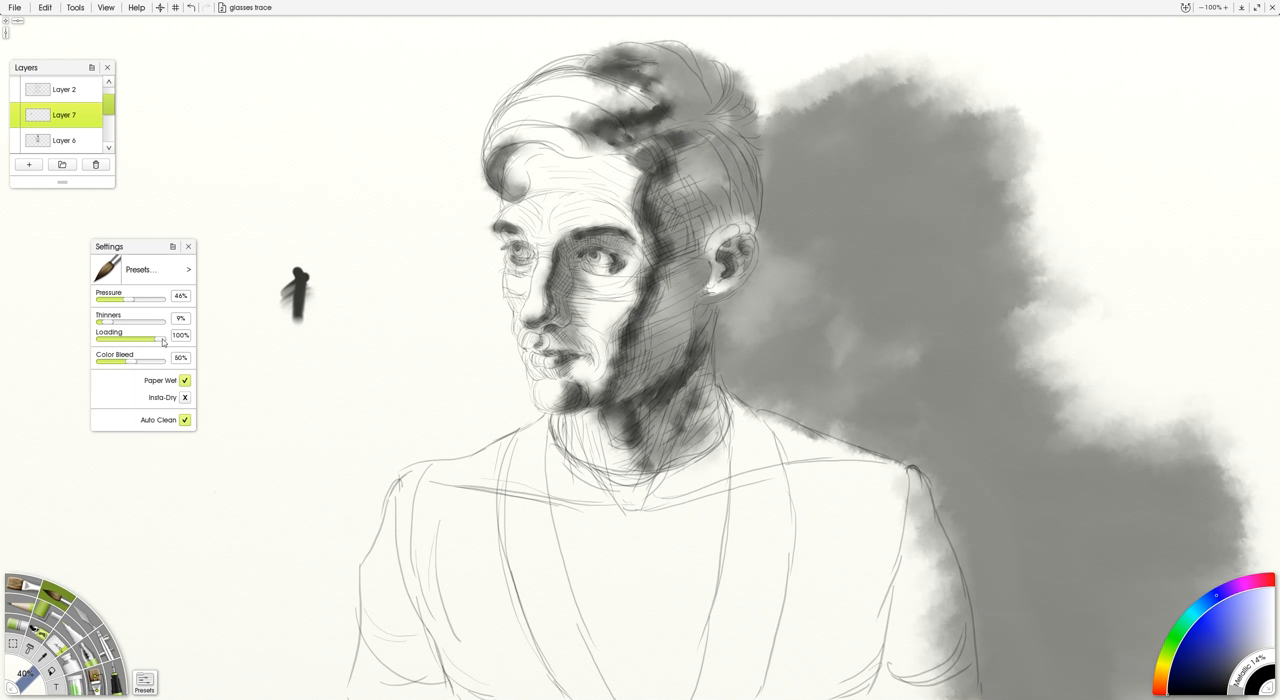
pyautogui.moveTo(144, 338); pyautogui.dragTo(164, 338)
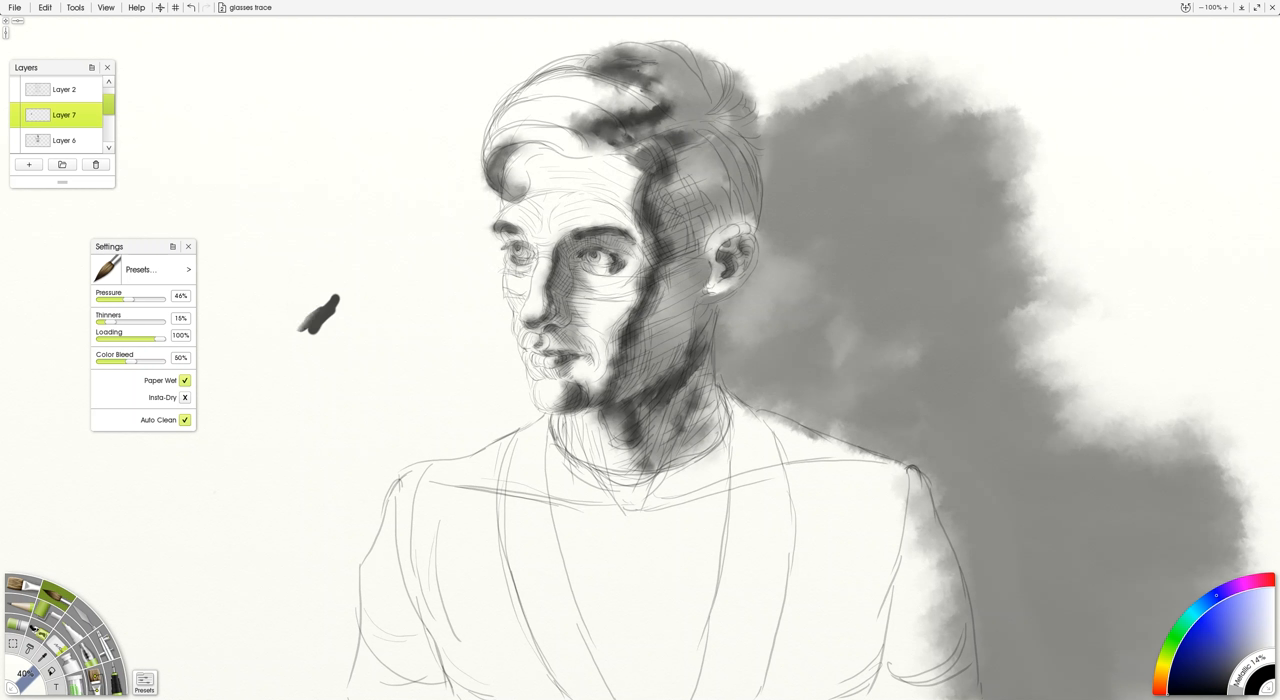
pyautogui.moveTo(320, 316)
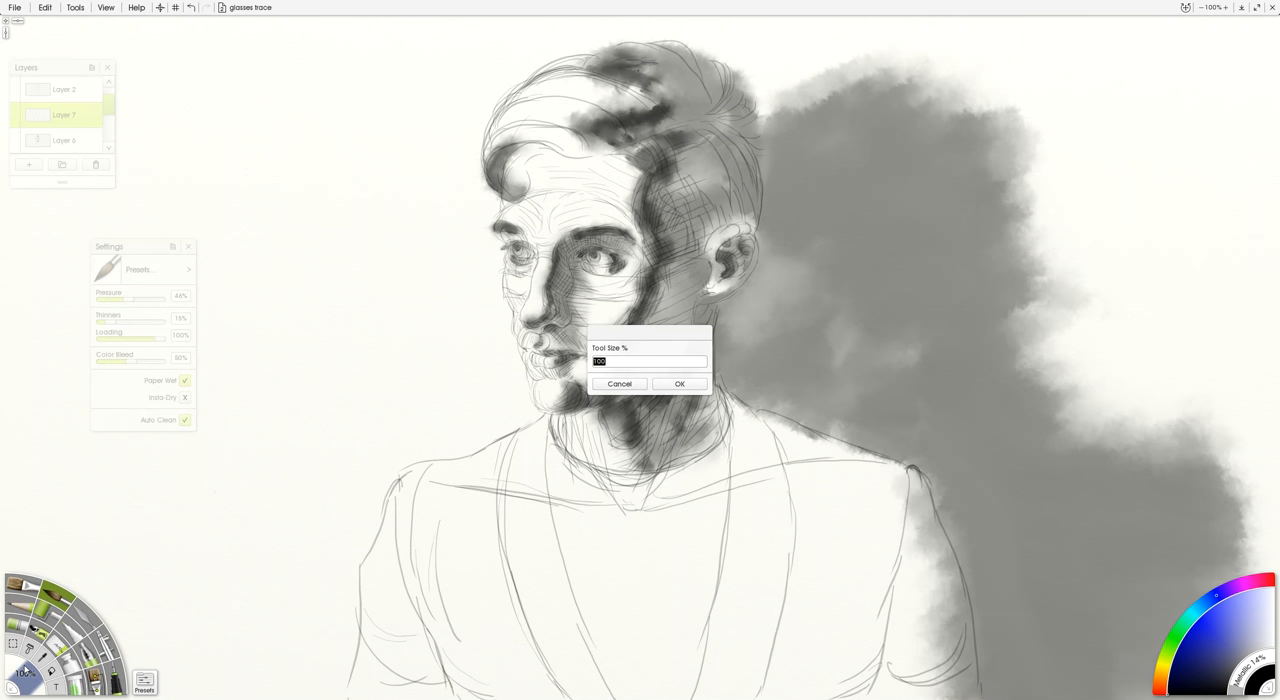
# Step: Confirm the brush size and repaint the cast shadow behind the head as a near-black mass
pyautogui.click(680, 384)
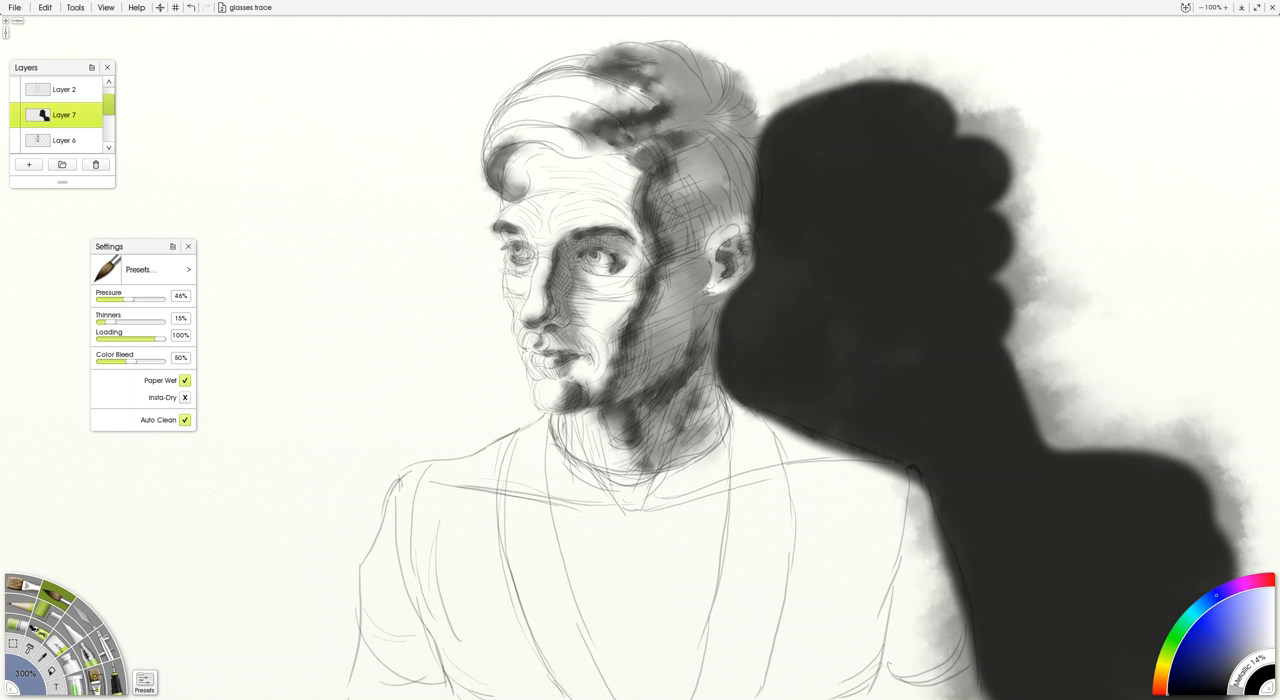
# Step: Raise Thinners further and wash grey watercolour across the whole background around the figure
pyautogui.moveTo(104, 324); pyautogui.dragTo(120, 324)
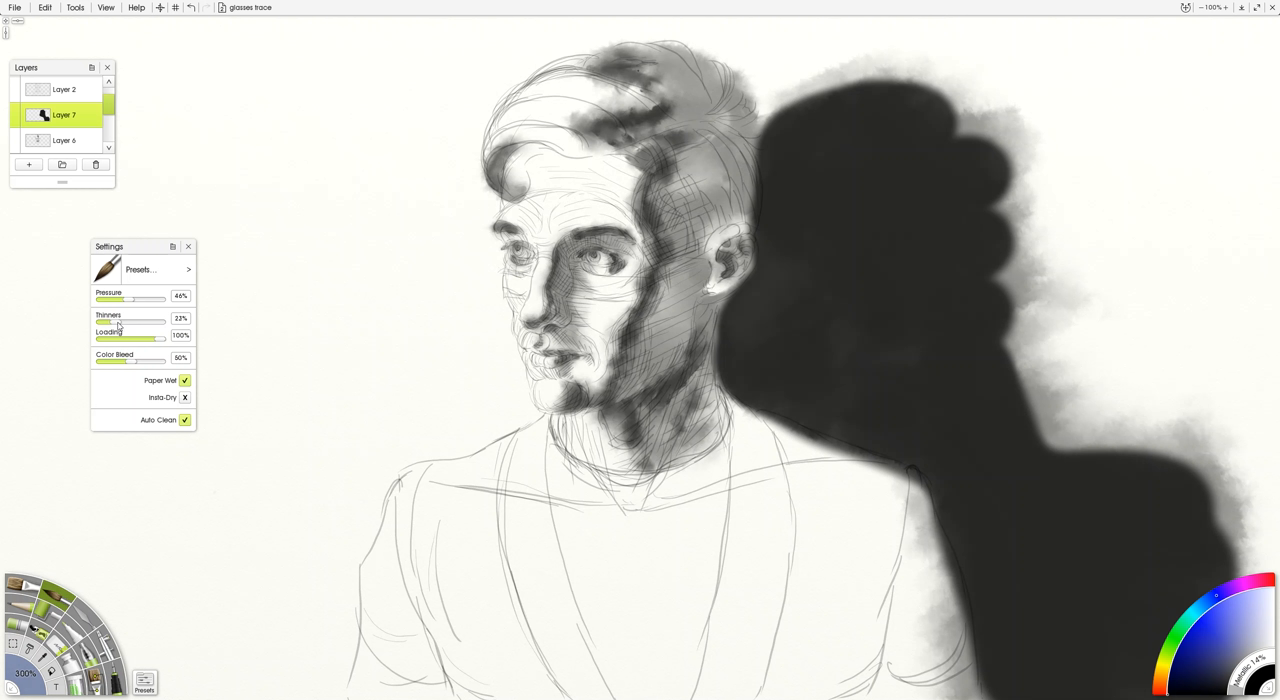
pyautogui.moveTo(112, 324); pyautogui.dragTo(136, 324)
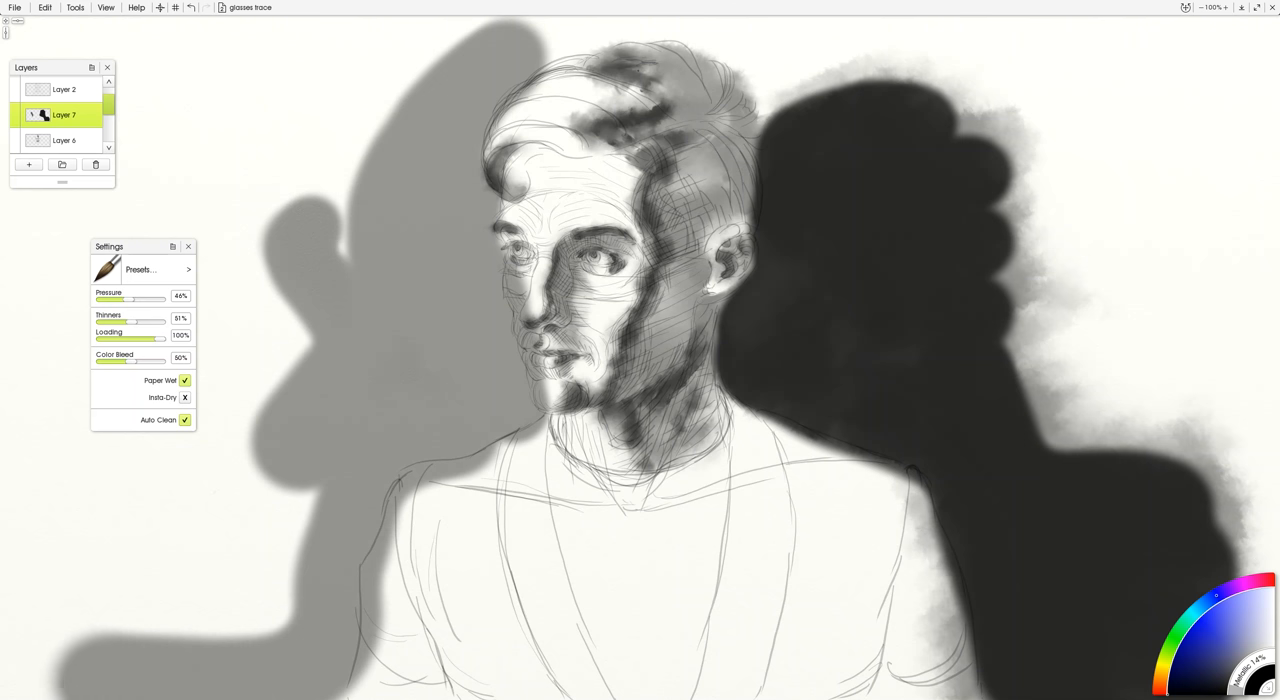
pyautogui.click(188, 246)
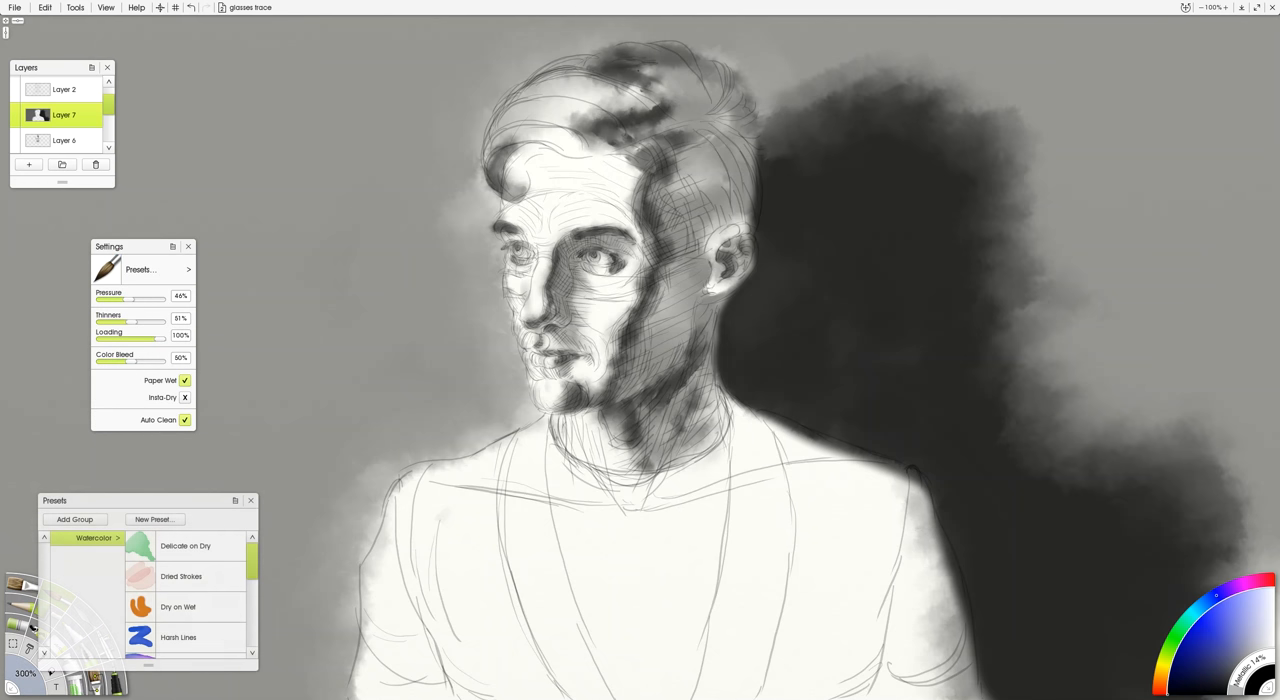
# Step: Select the Just Water preset at 300% tool size and dab pale blotches into the grey background
pyautogui.scroll(-3)
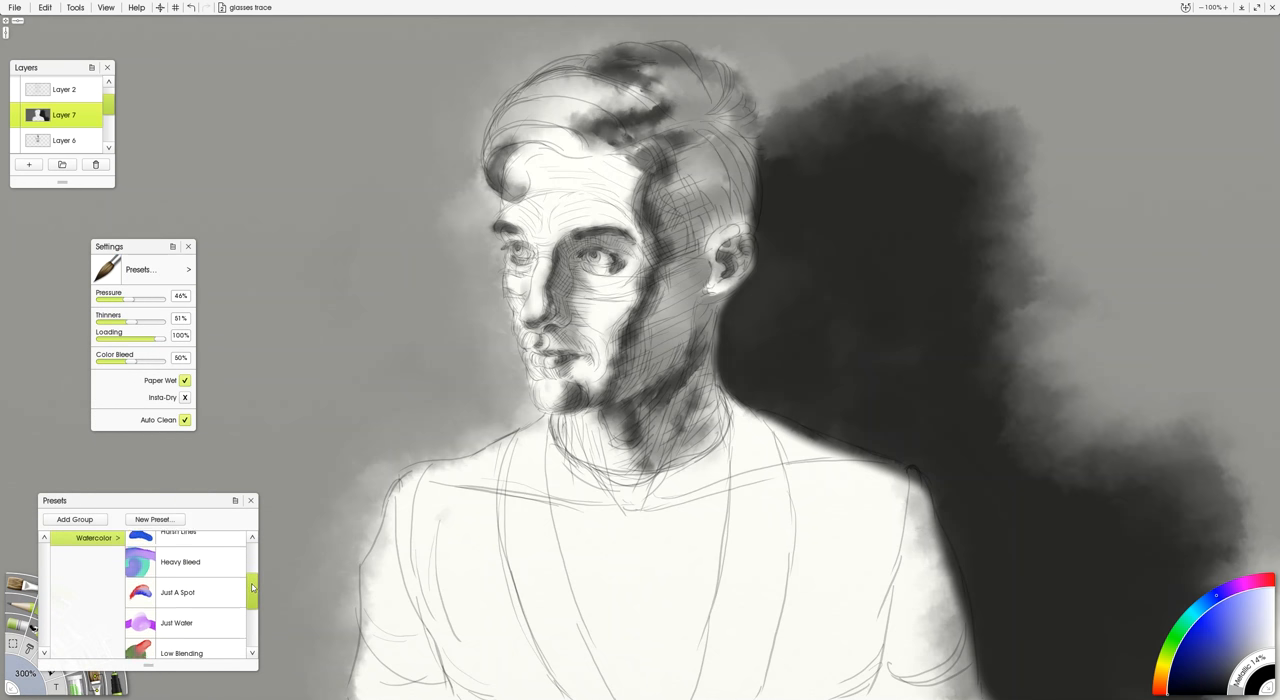
pyautogui.click(176, 622)
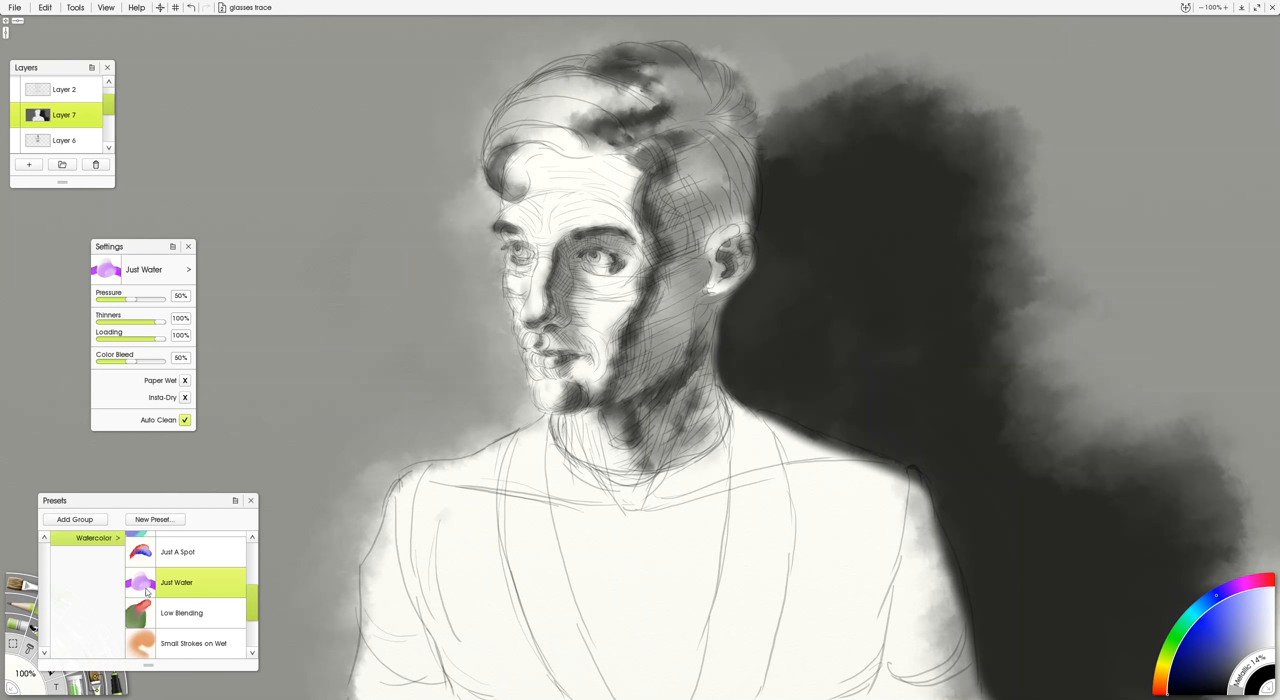
pyautogui.click(252, 500)
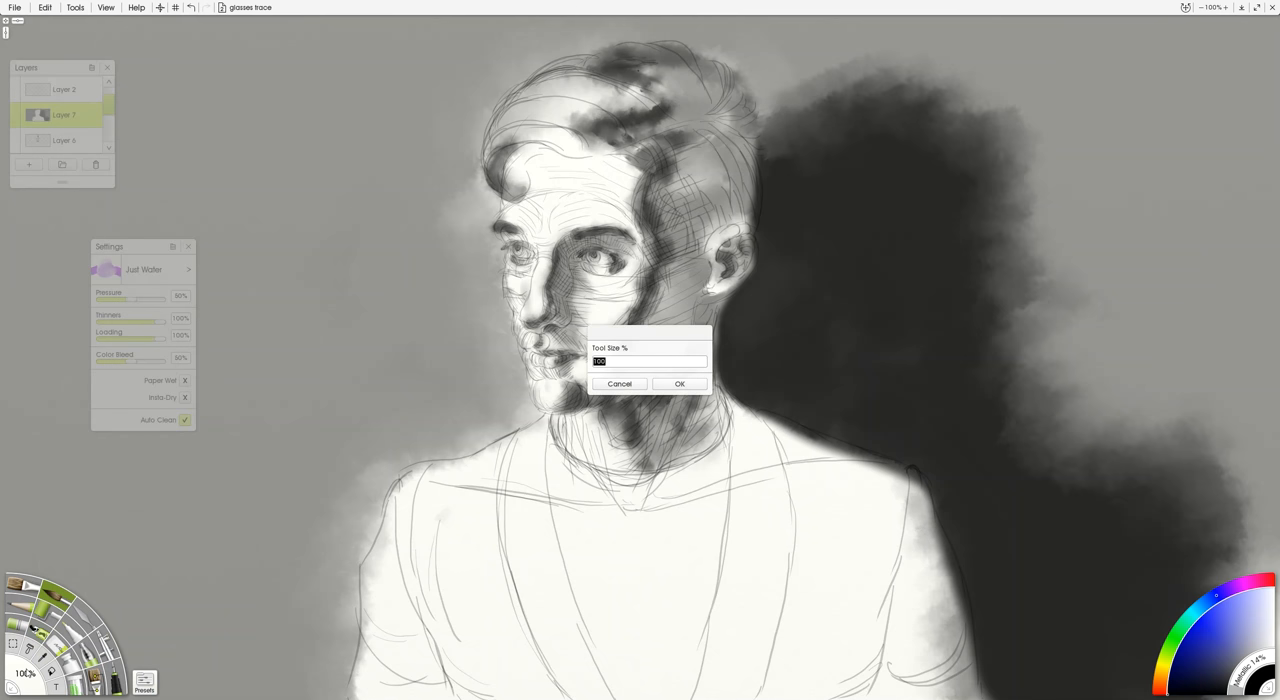
pyautogui.write('300')
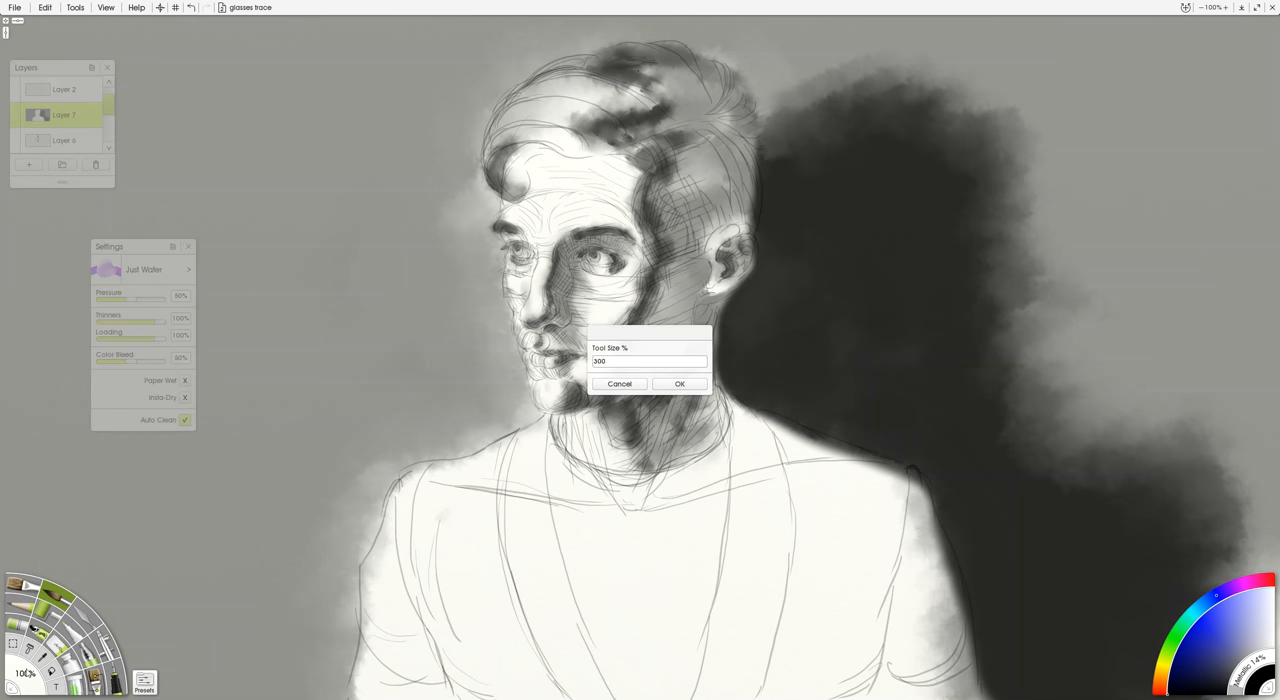
pyautogui.click(680, 384)
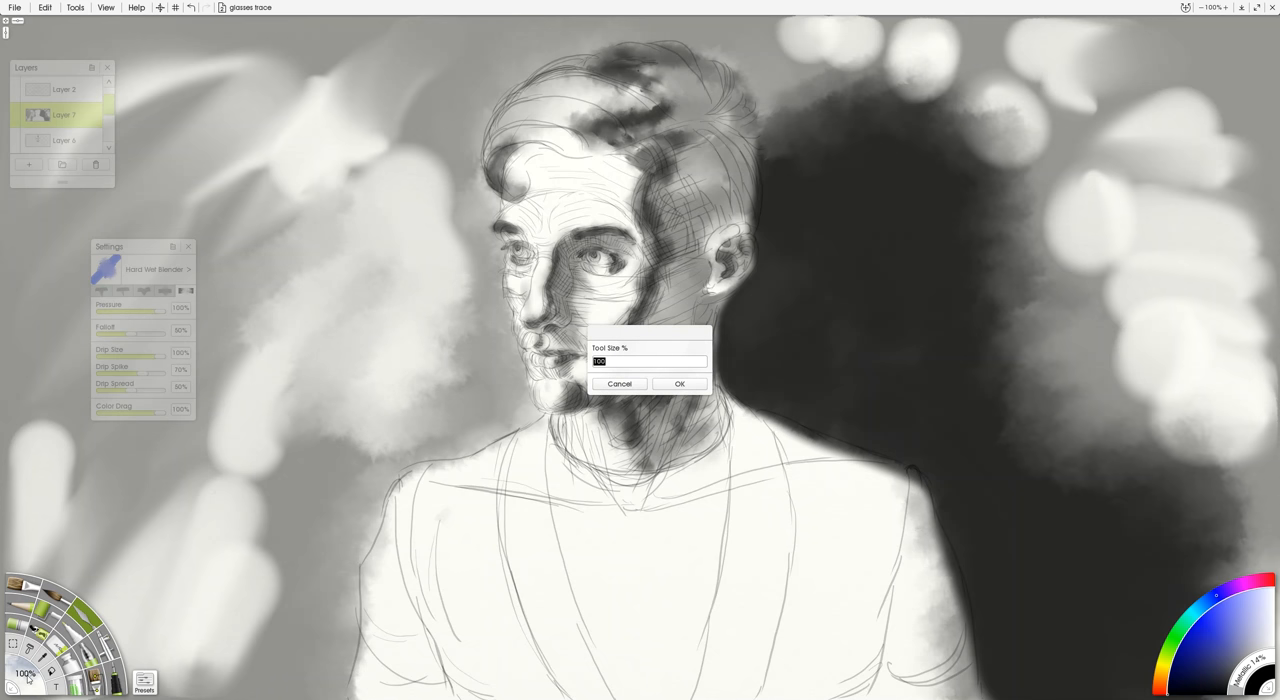
# Step: Confirm the Hard Wet Blender size and blend the background blotches into soft cloudy grey tones
pyautogui.click(680, 384)
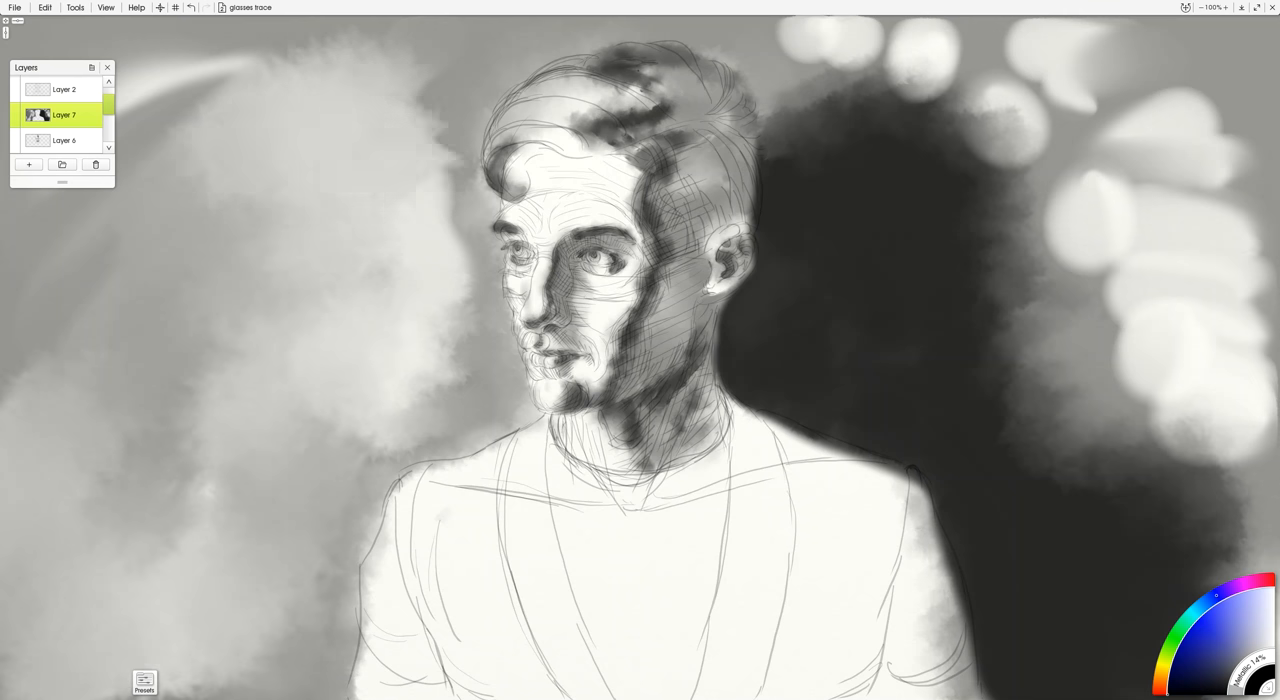
pyautogui.click(108, 68)
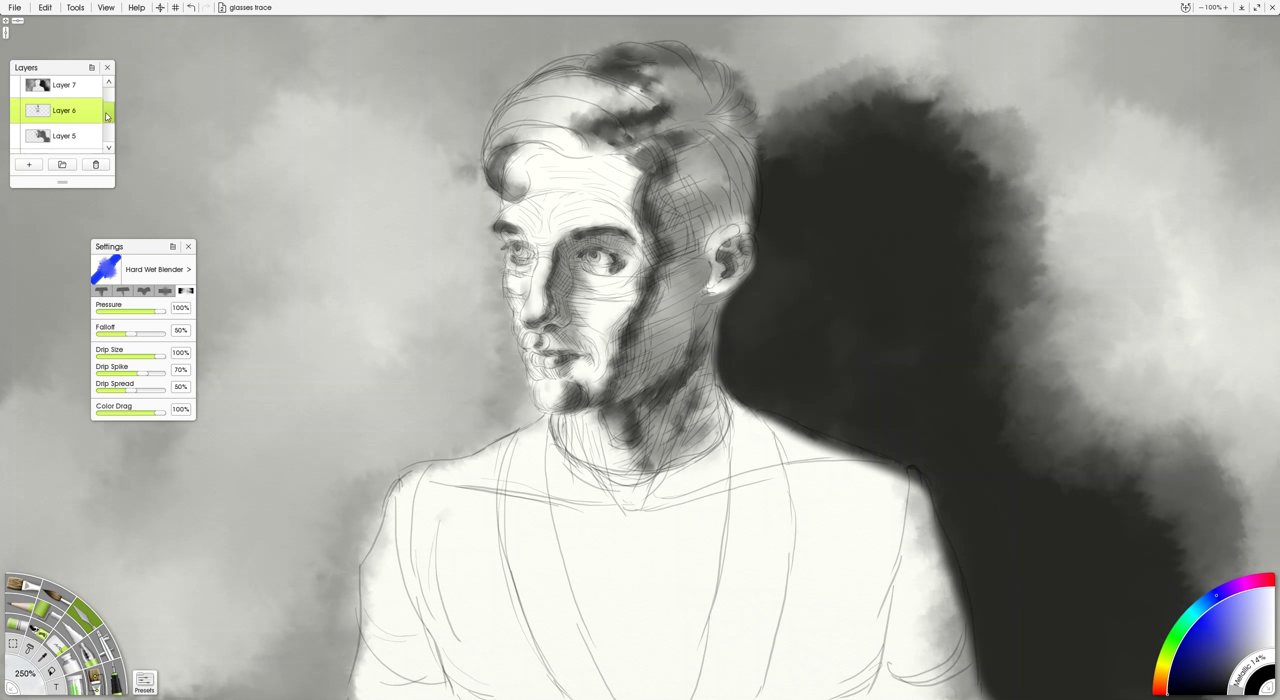
pyautogui.moveTo(68, 136)
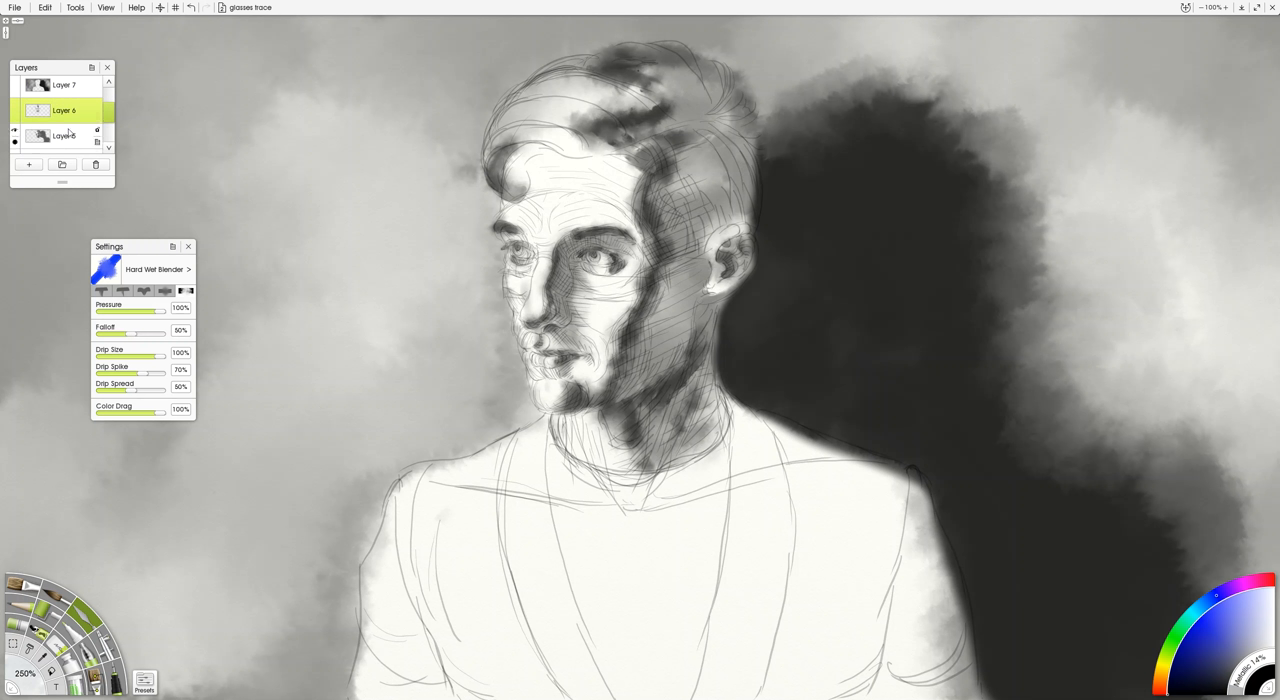